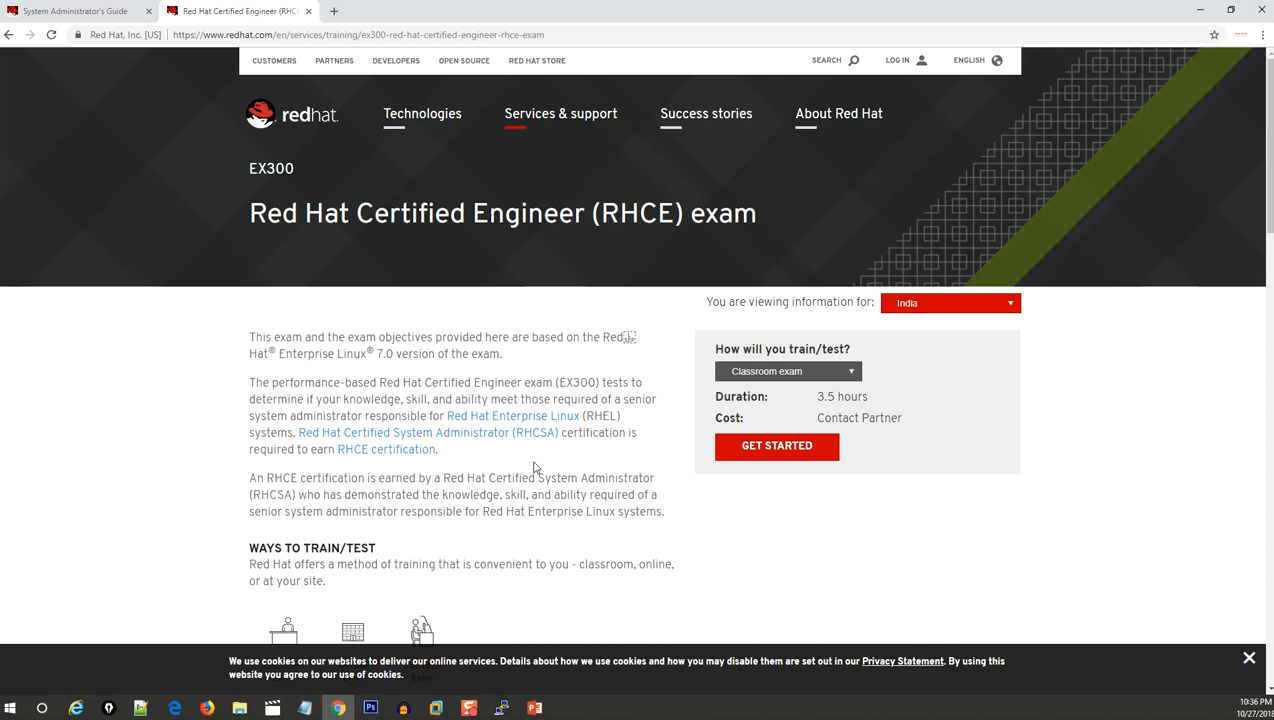
mouse_move(565, 466)
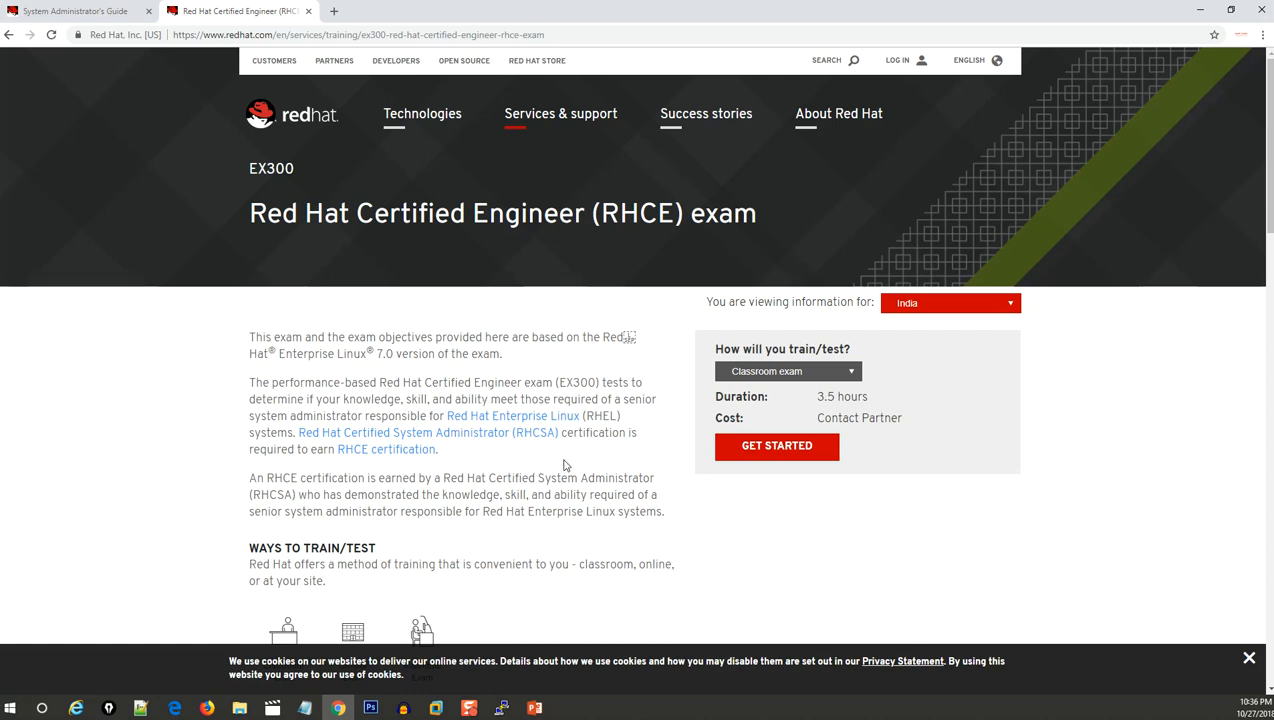
Step: Scroll the EX300 exam page down to the Objectives section
scroll("down", 3)
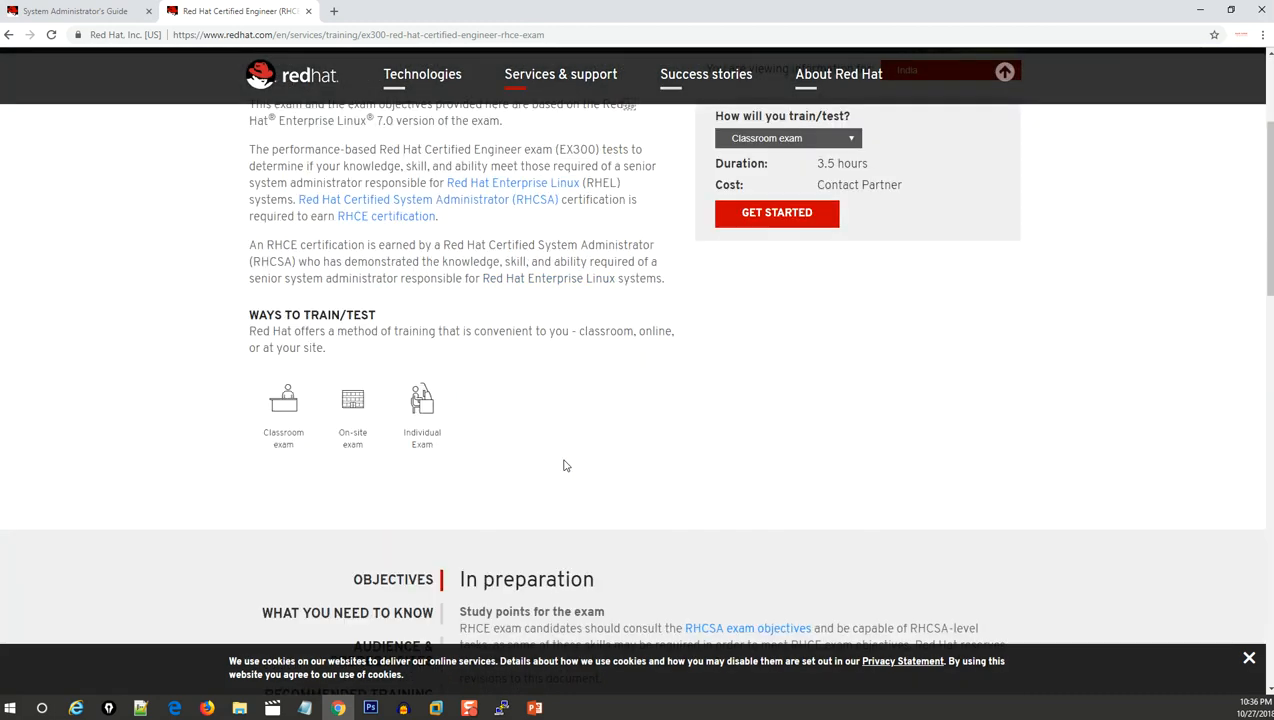
scroll("down", 3)
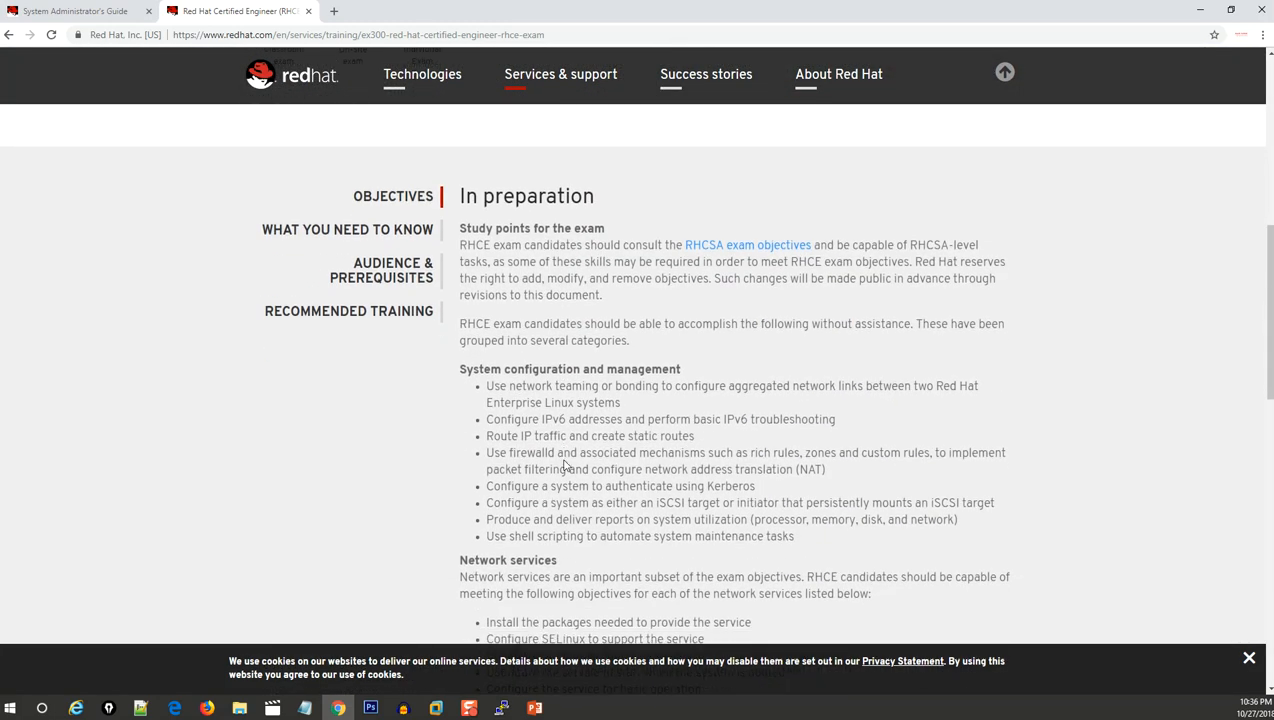
scroll("down", 3)
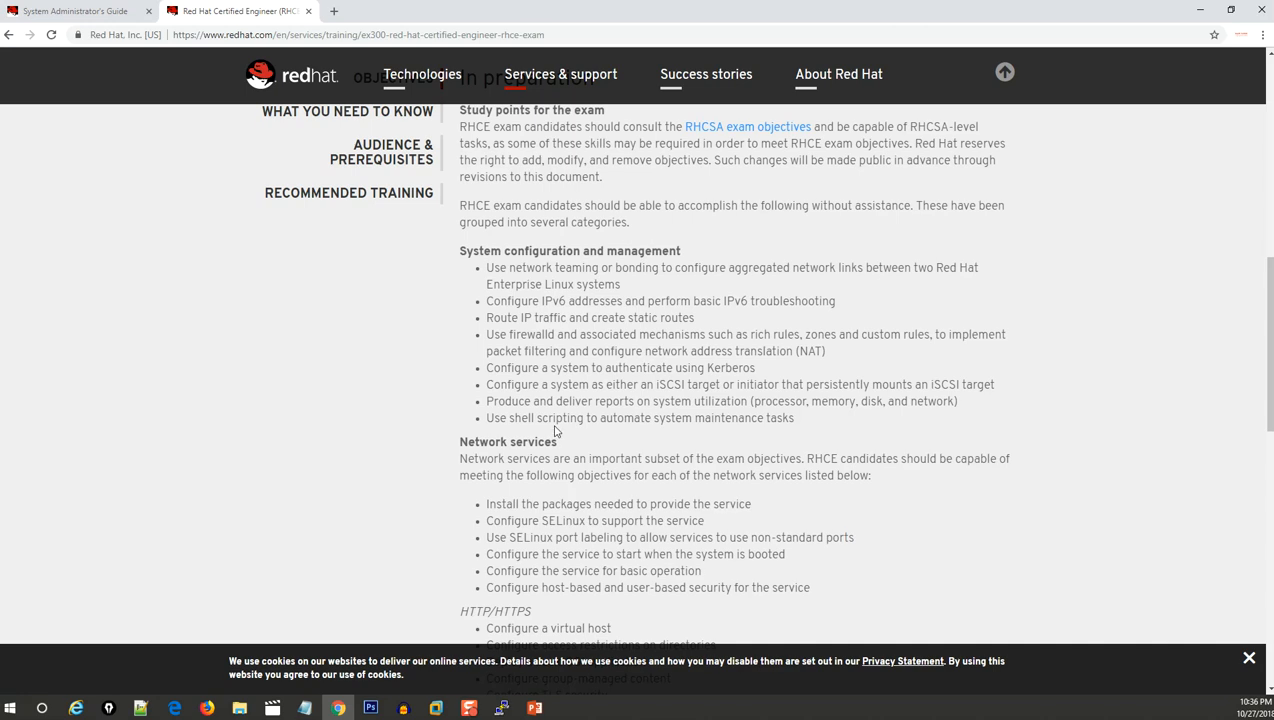
mouse_move(716, 258)
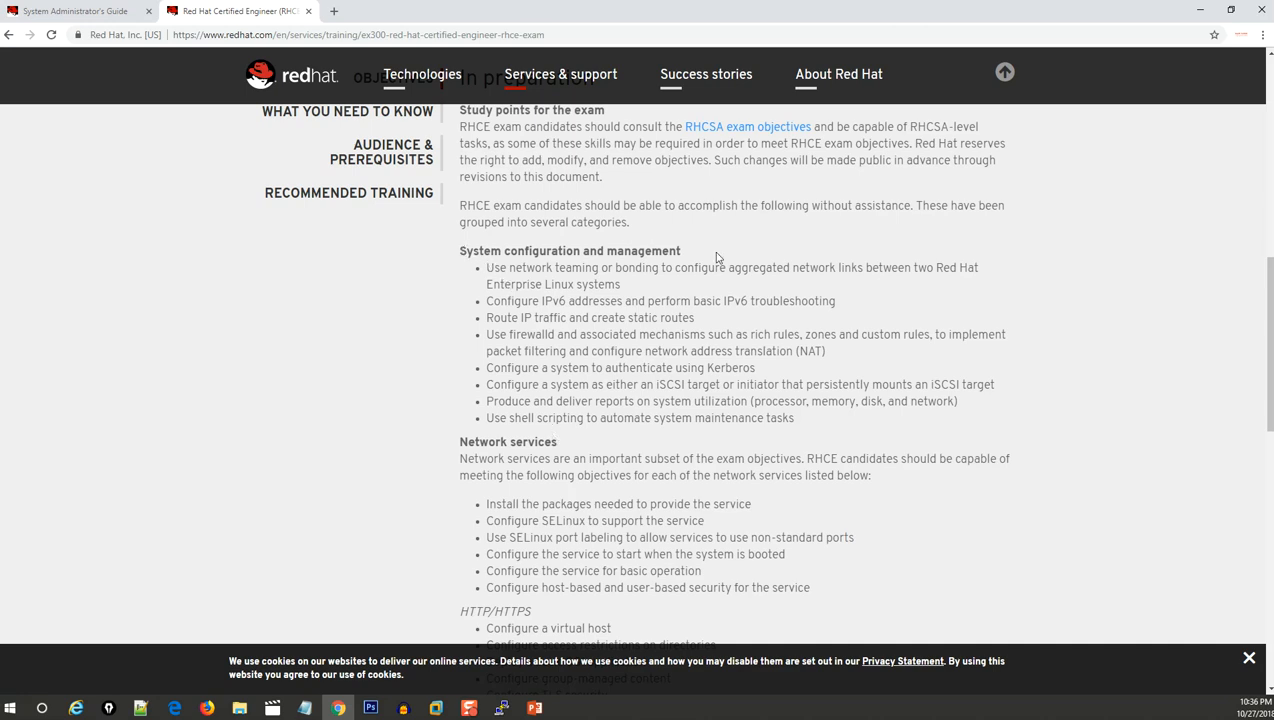
mouse_move(511, 264)
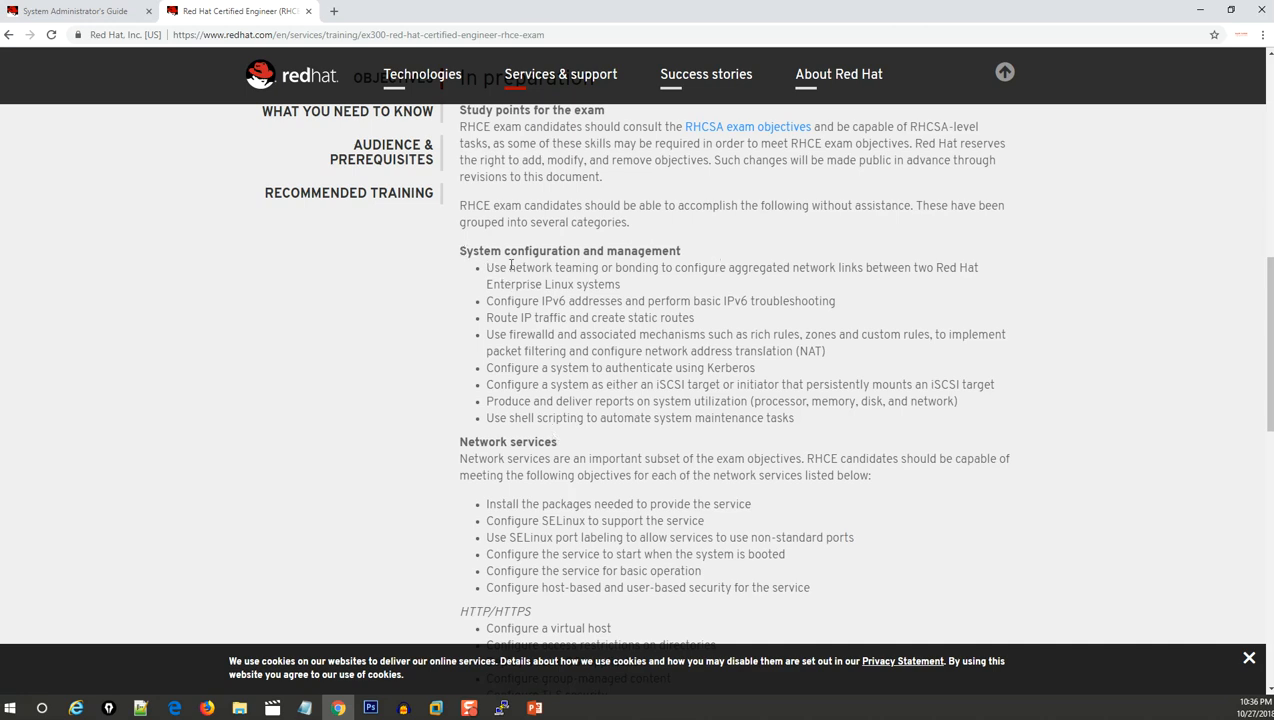
Step: Highlight the System configuration and management heading and its objective bullets
left_click_drag(521, 267, 760, 267)
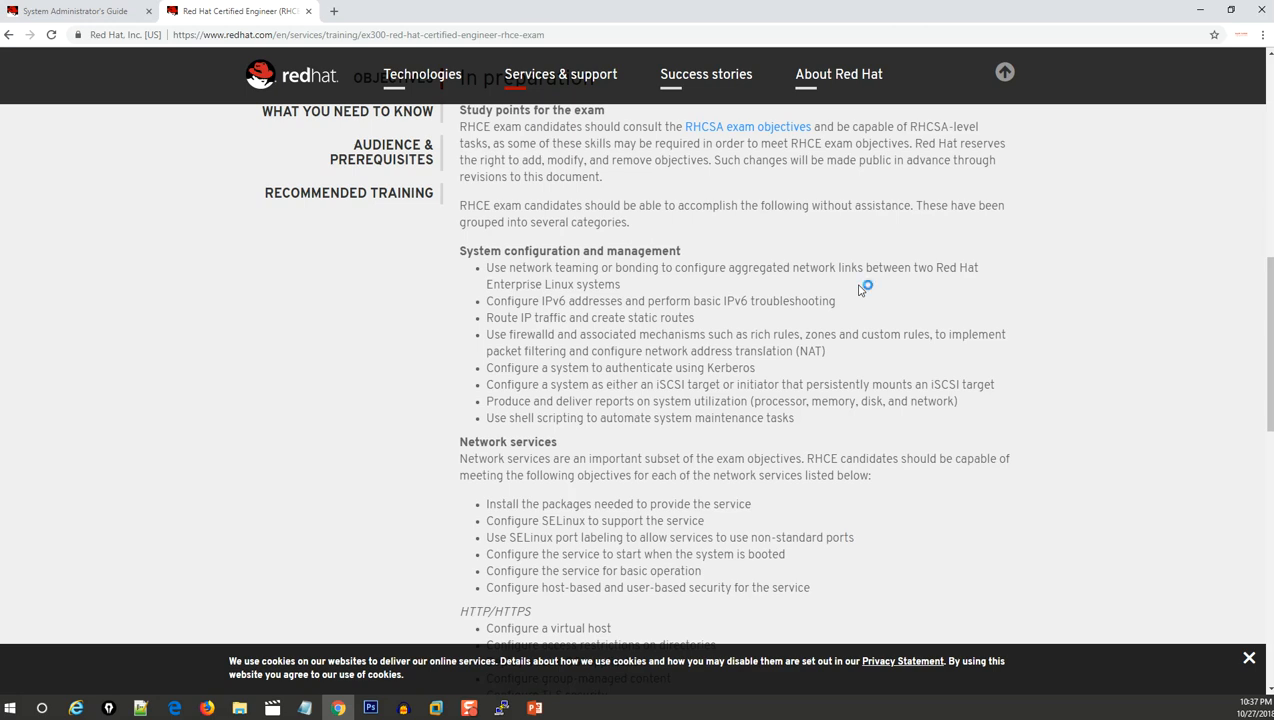
mouse_move(513, 396)
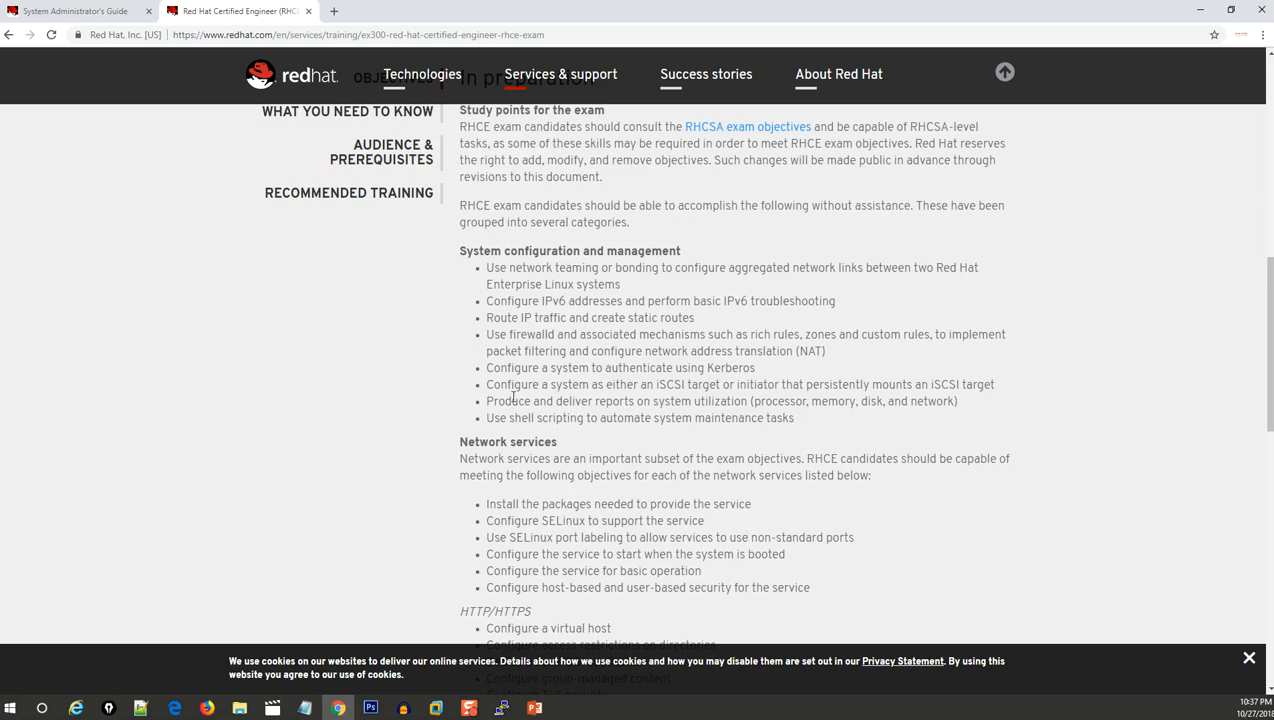
left_click_drag(485, 384, 920, 384)
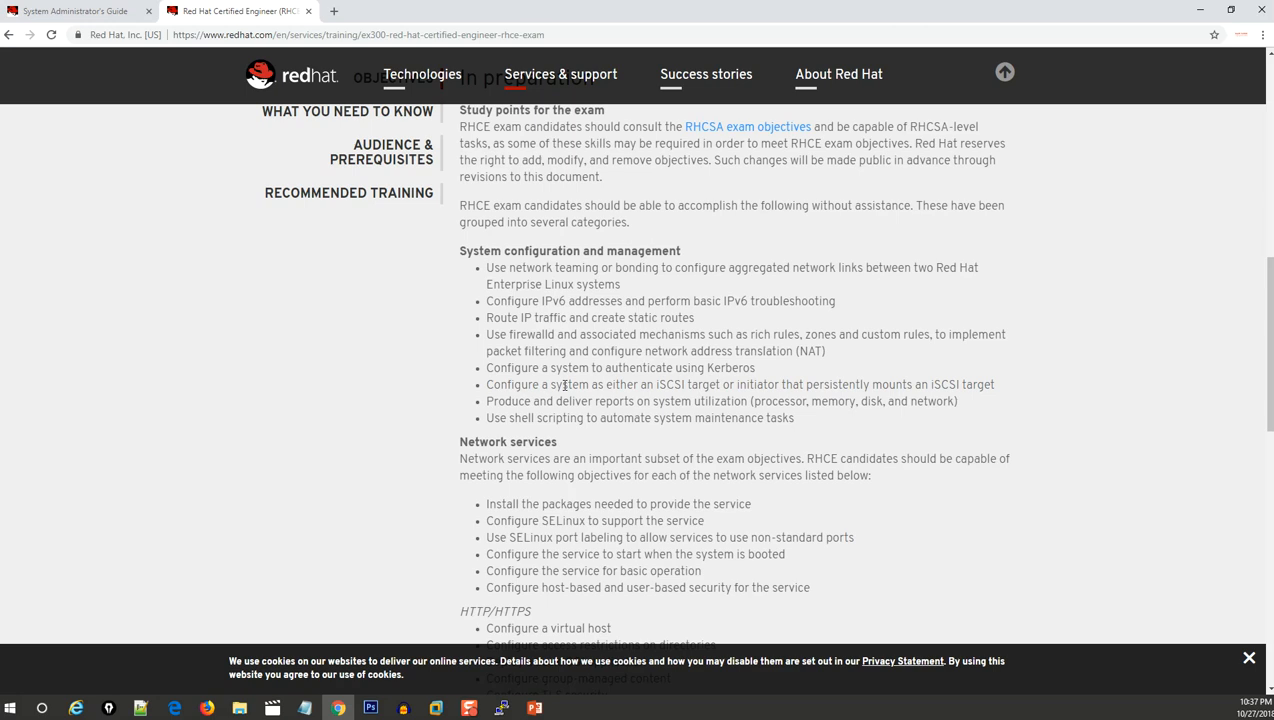
mouse_move(855, 428)
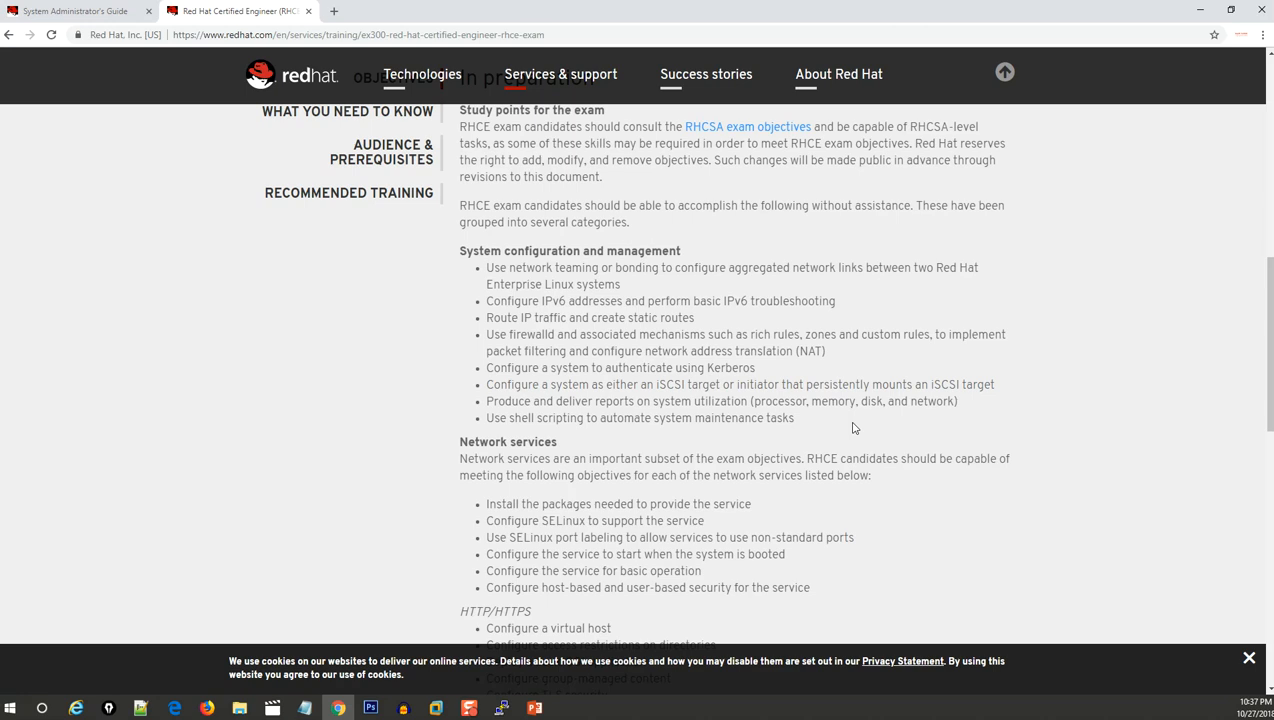
mouse_move(460, 254)
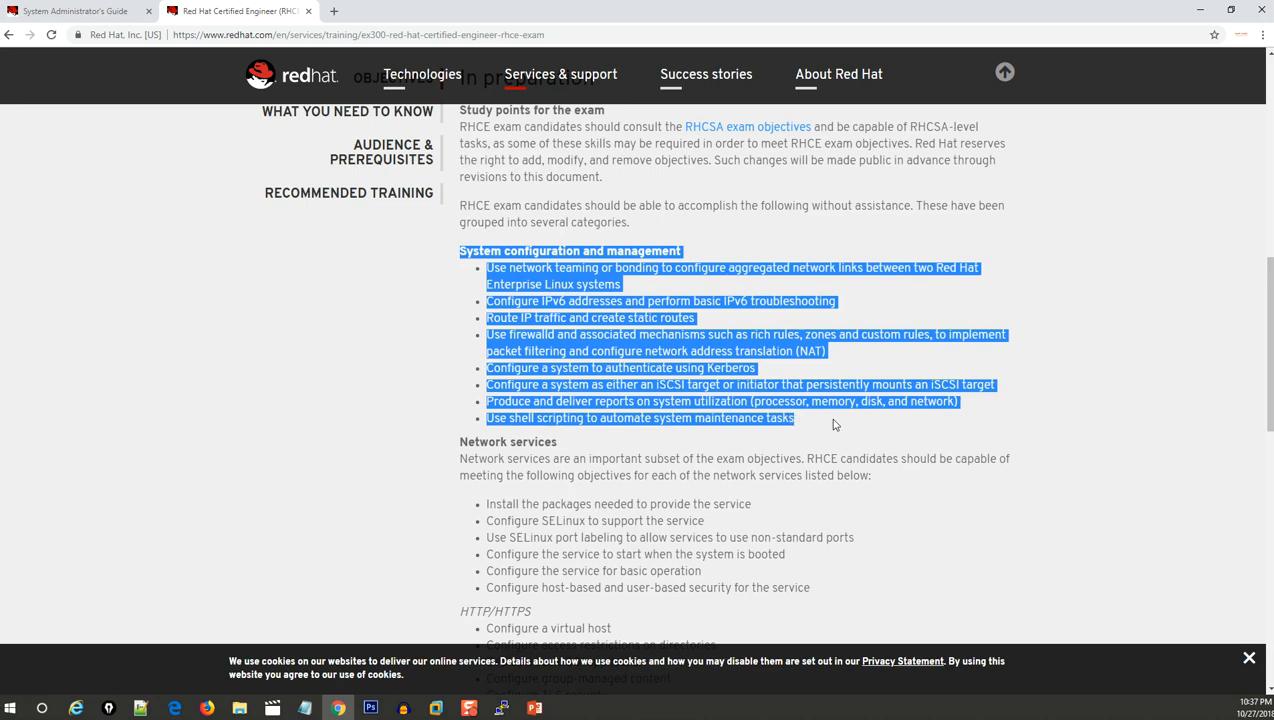
Step: Clear the highlight from the System configuration and management objectives
left_click(835, 407)
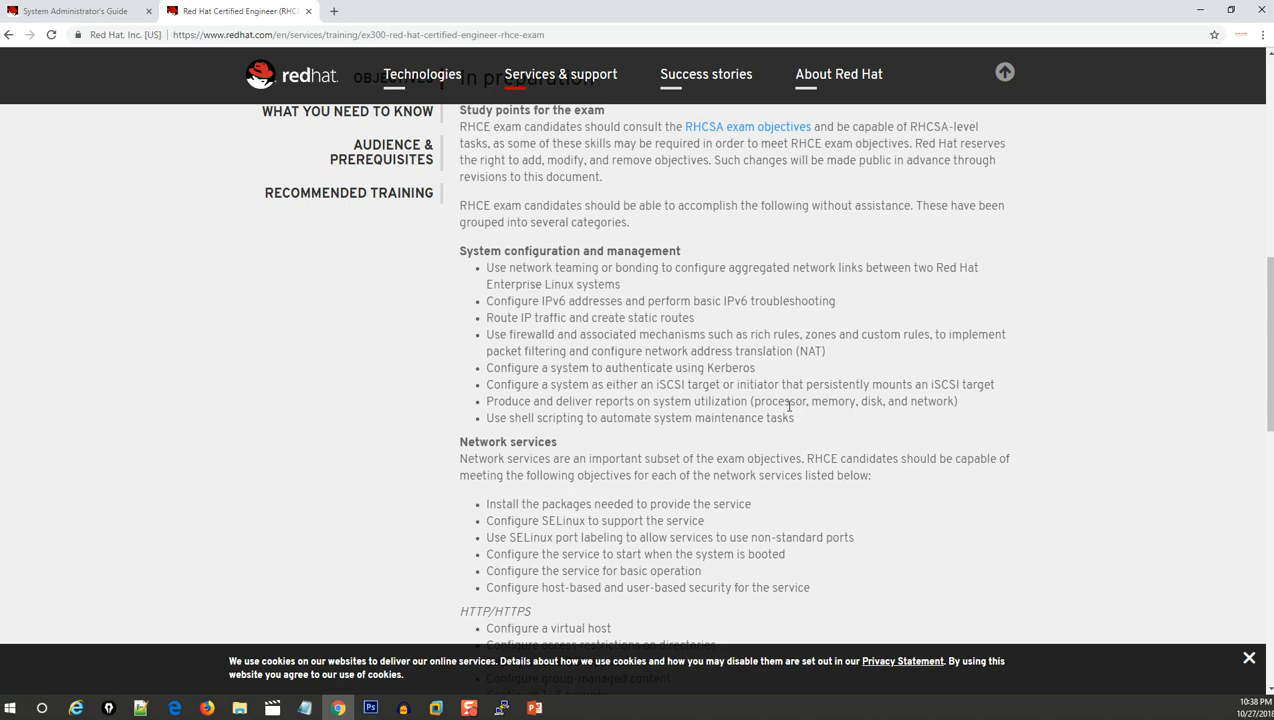
mouse_move(739, 453)
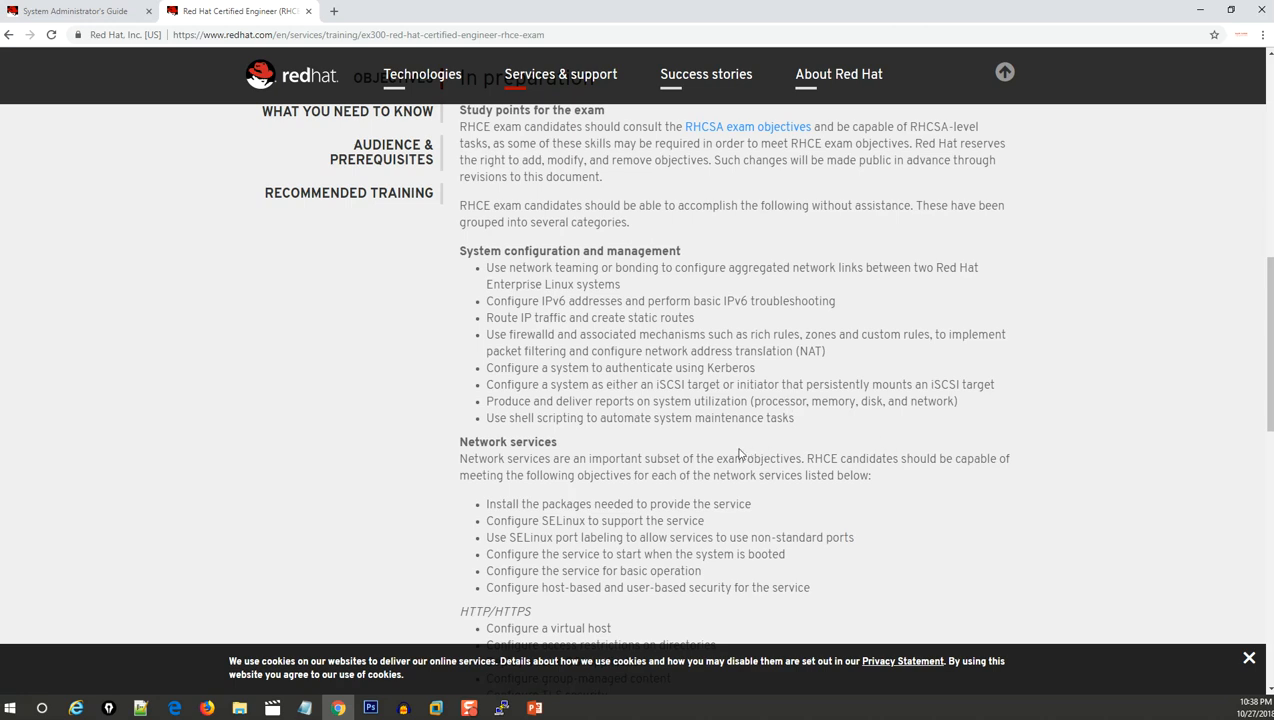
Step: Scroll down to bring the Network services, HTTP/HTTPS and DNS objectives into view
scroll("down", 3)
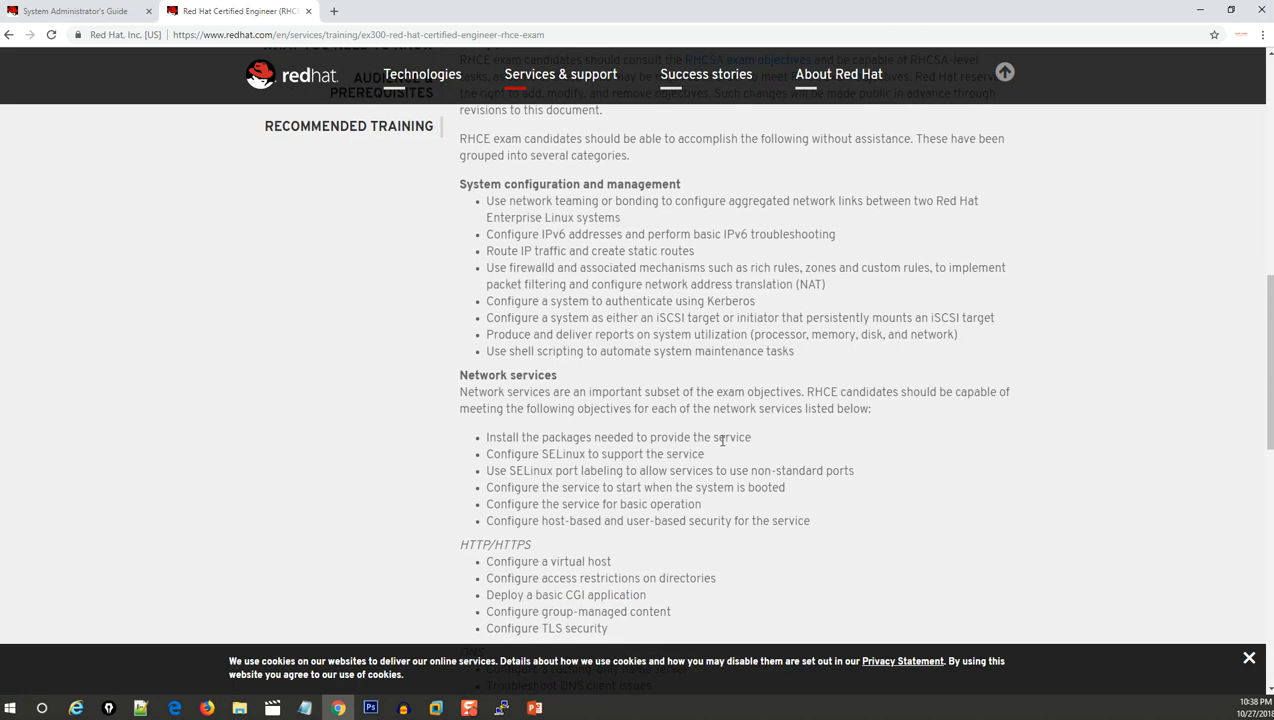
scroll("down", 3)
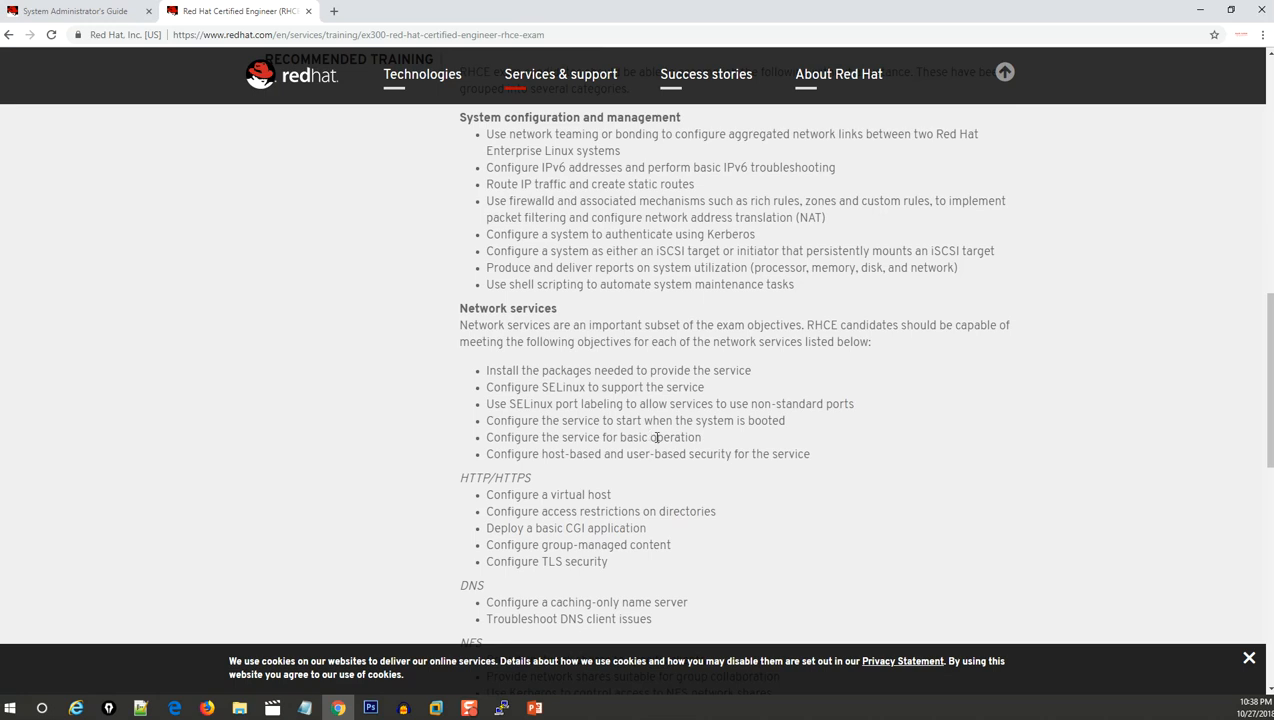
mouse_move(888, 442)
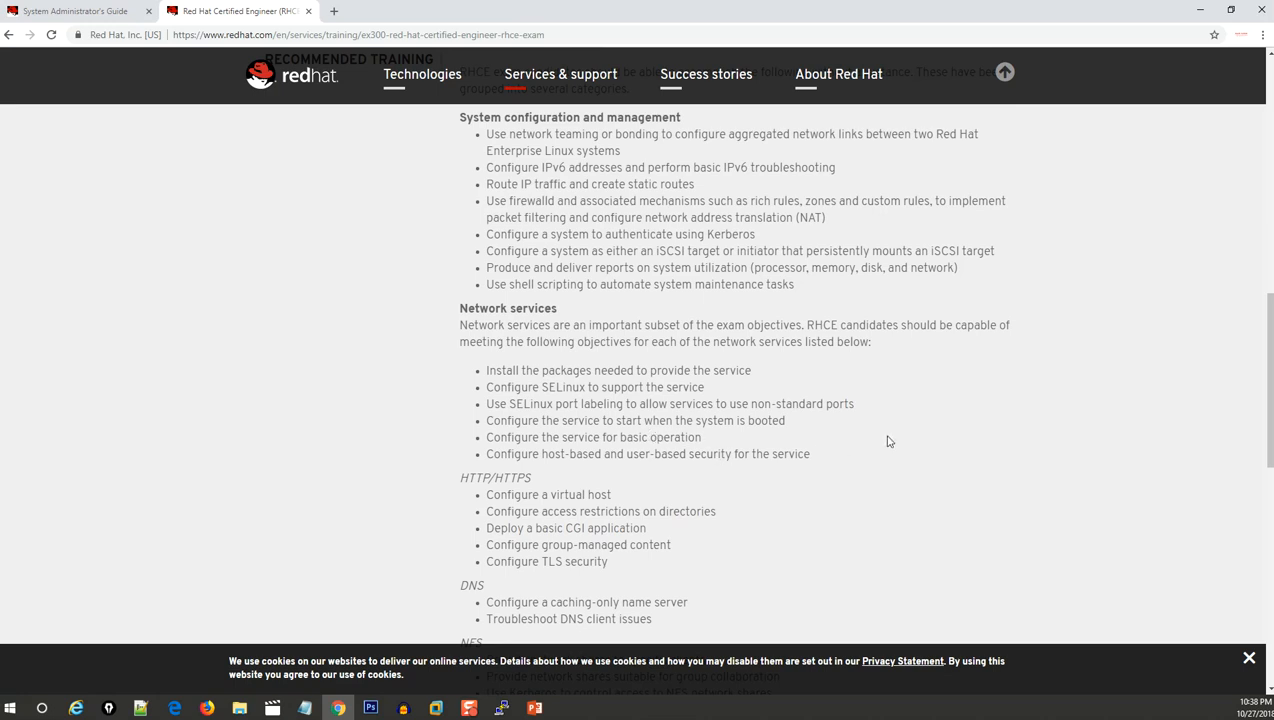
mouse_move(795, 337)
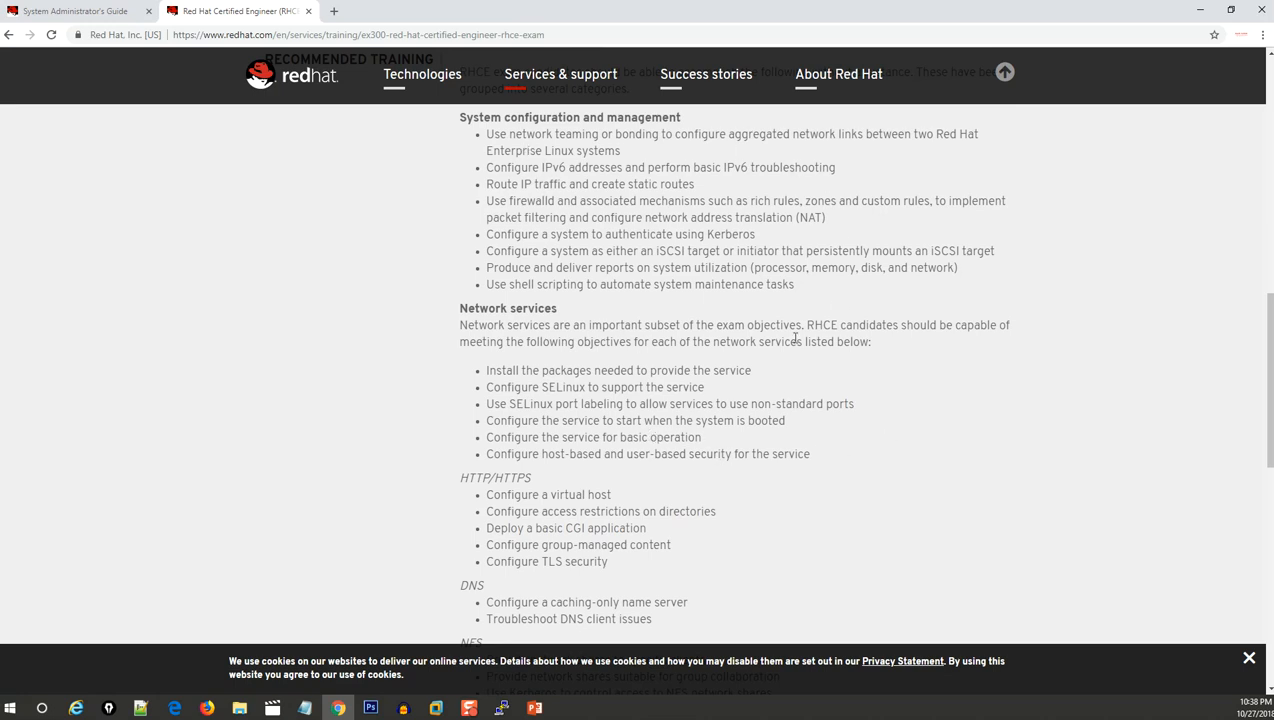
mouse_move(897, 450)
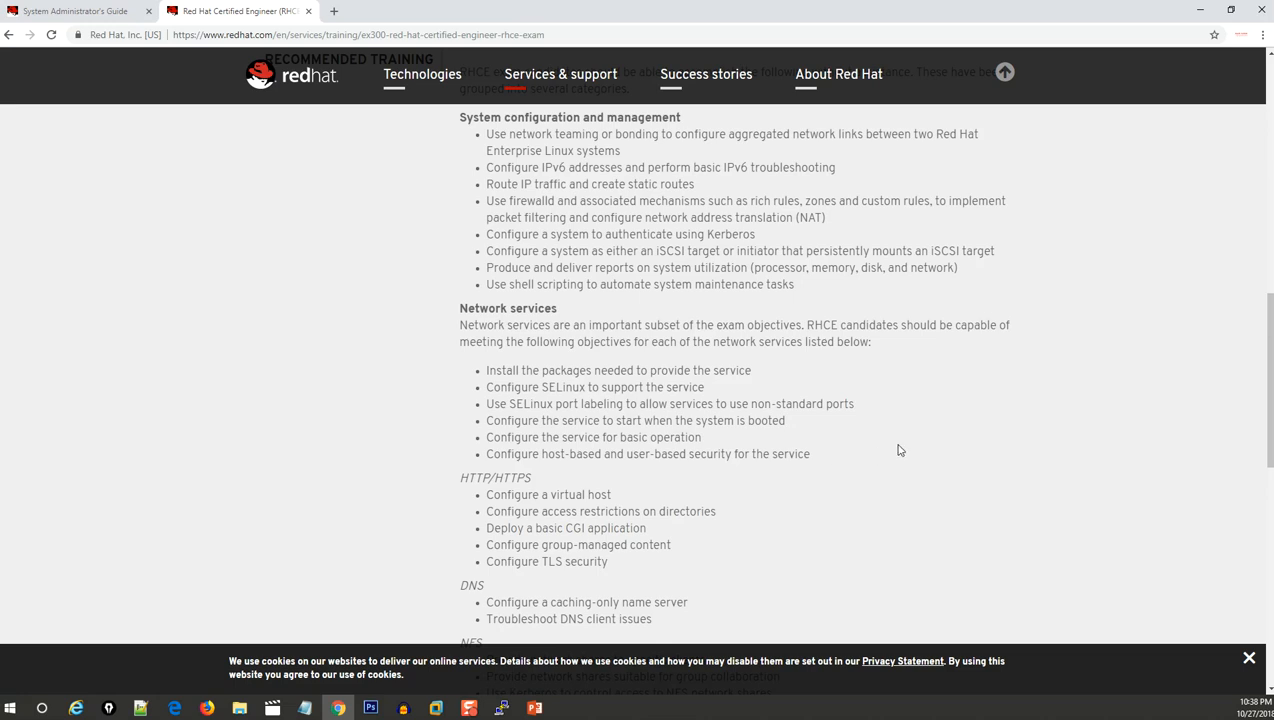
mouse_move(850, 461)
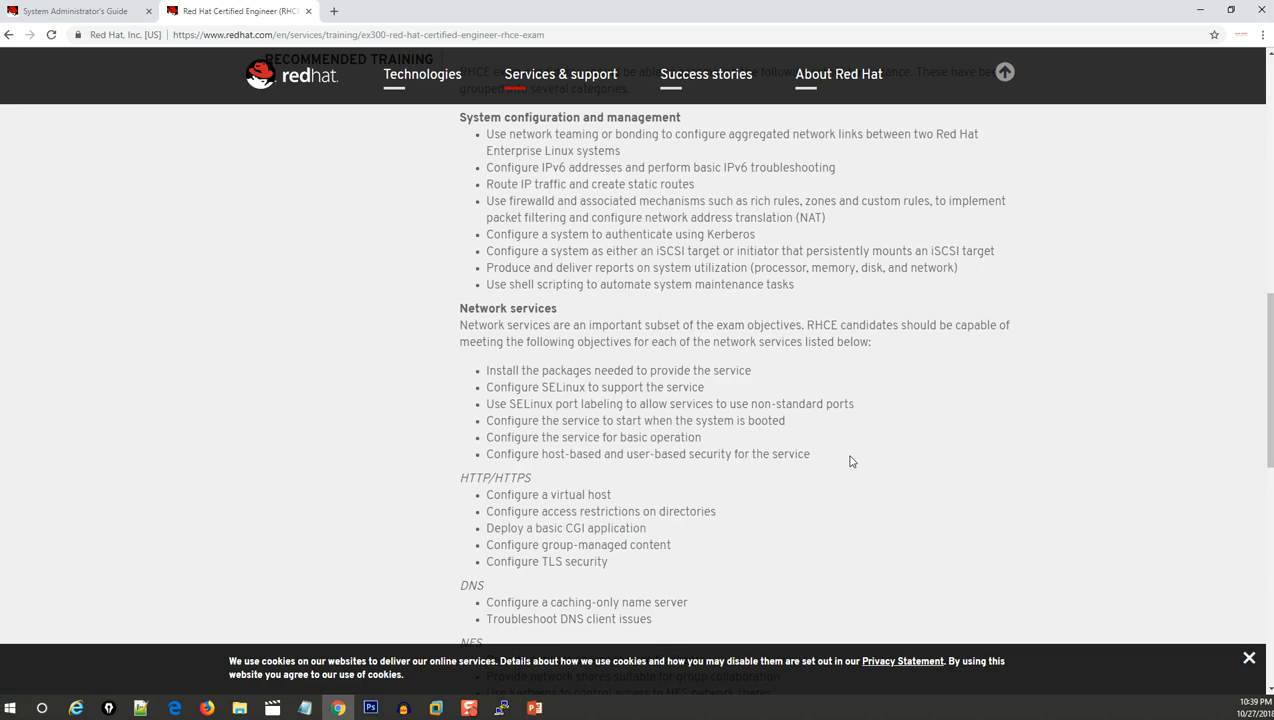
mouse_move(815, 468)
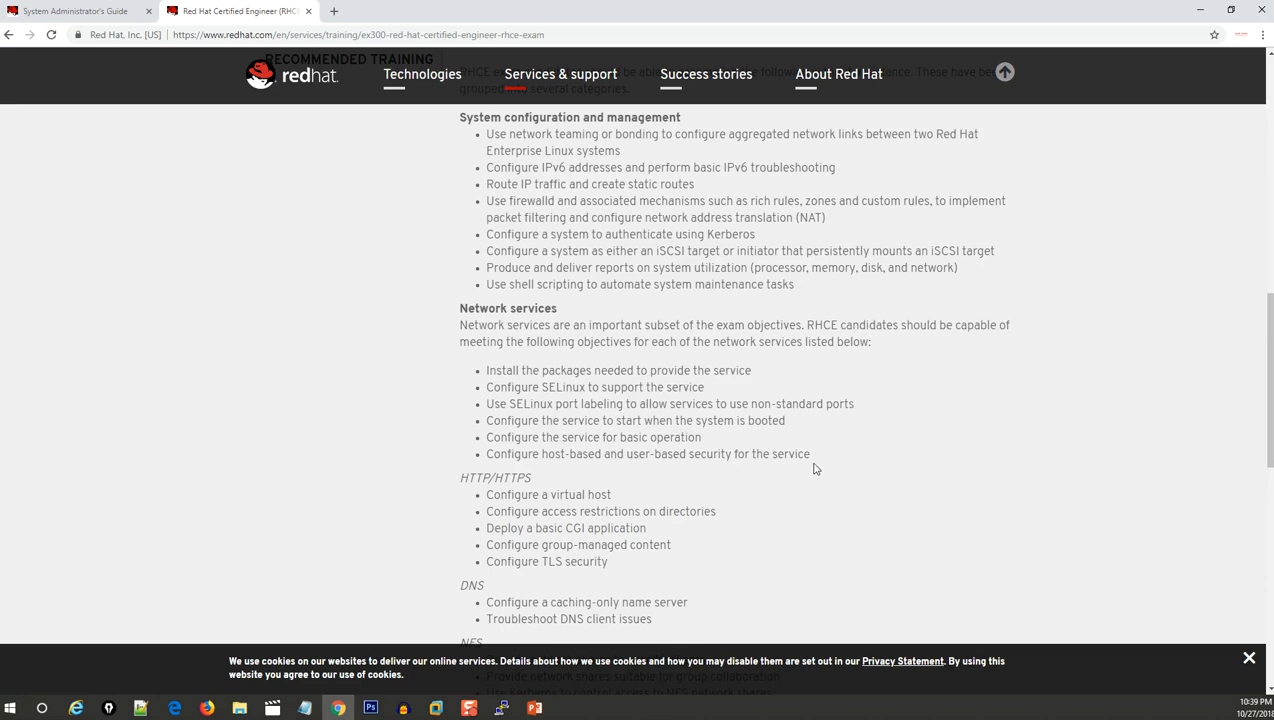
mouse_move(528, 364)
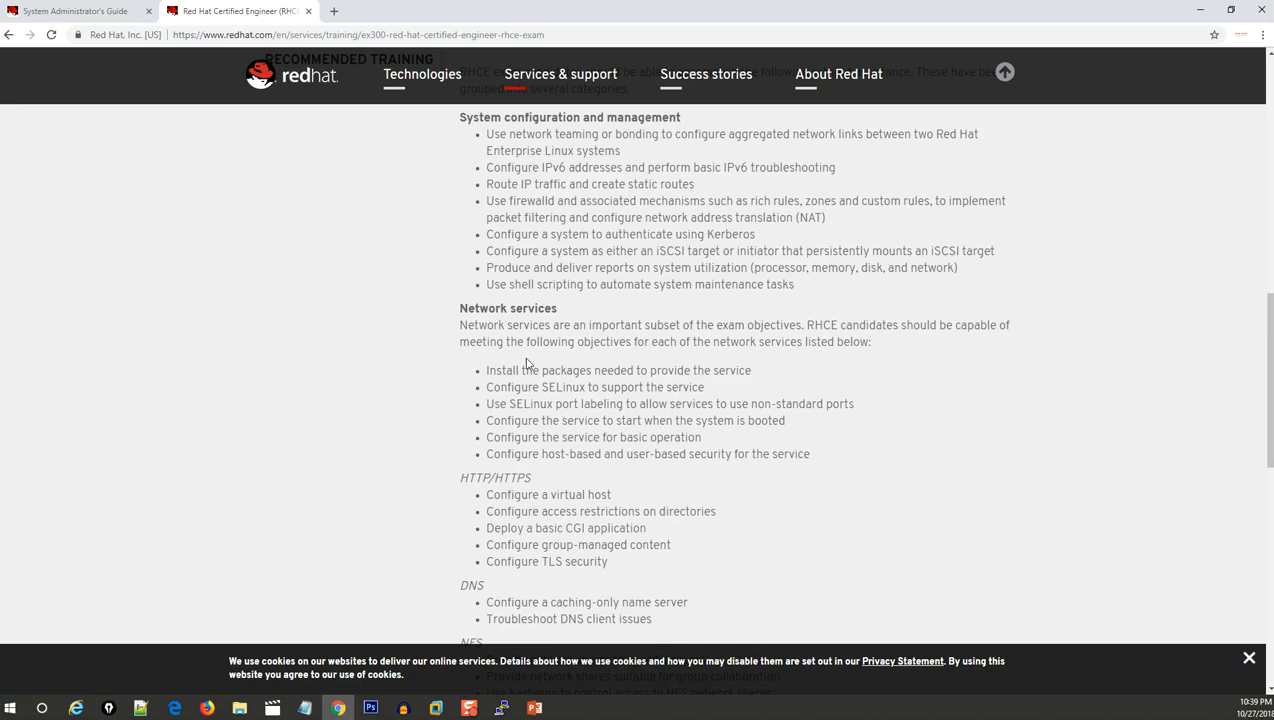
mouse_move(791, 431)
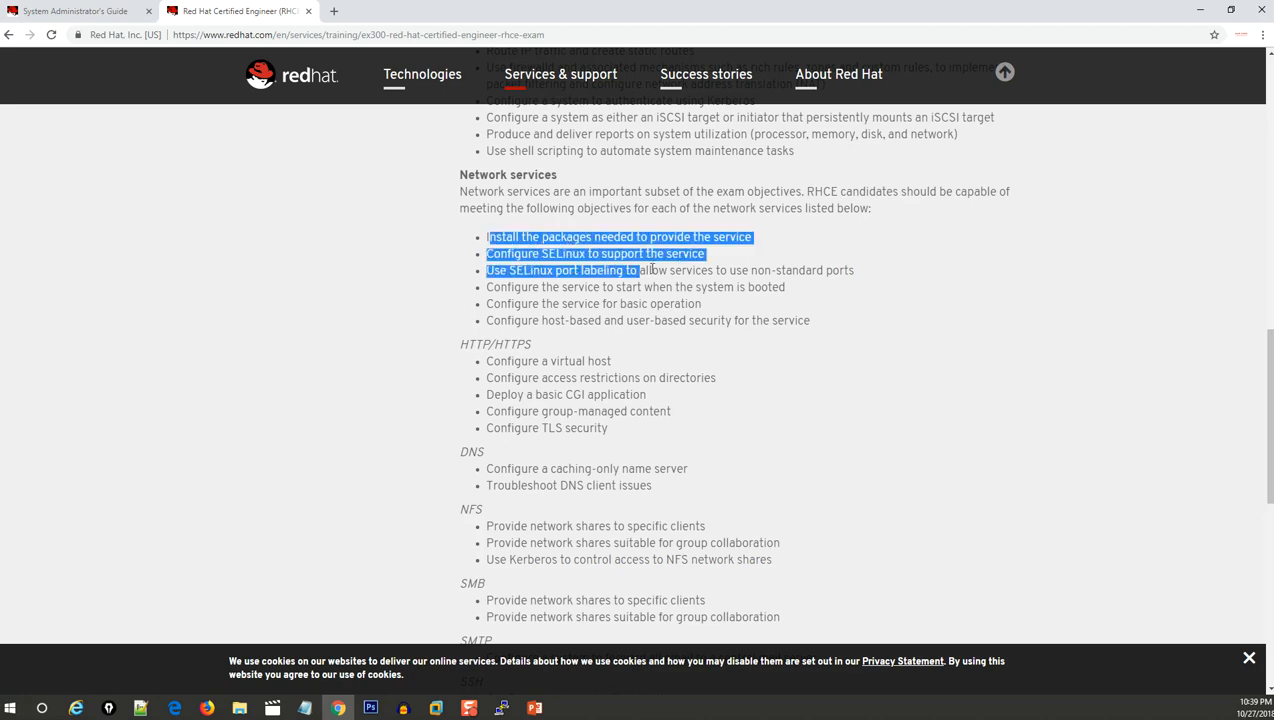
left_click(547, 270)
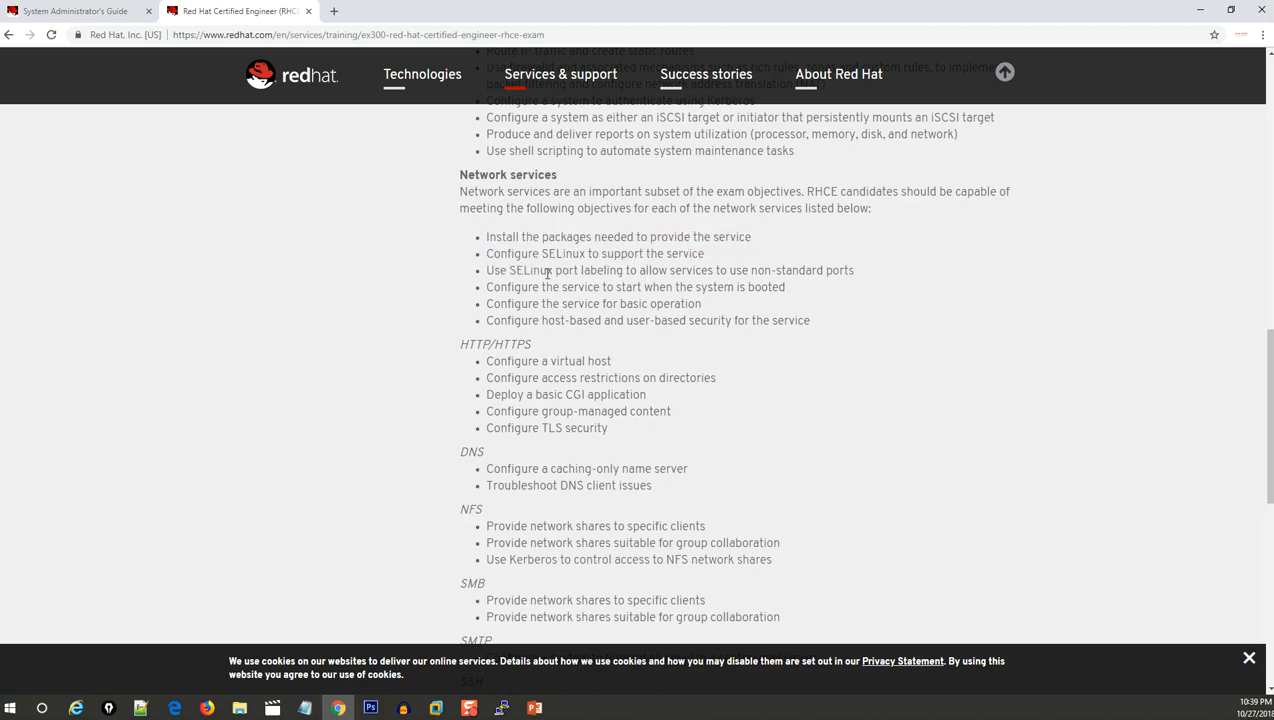
mouse_move(667, 285)
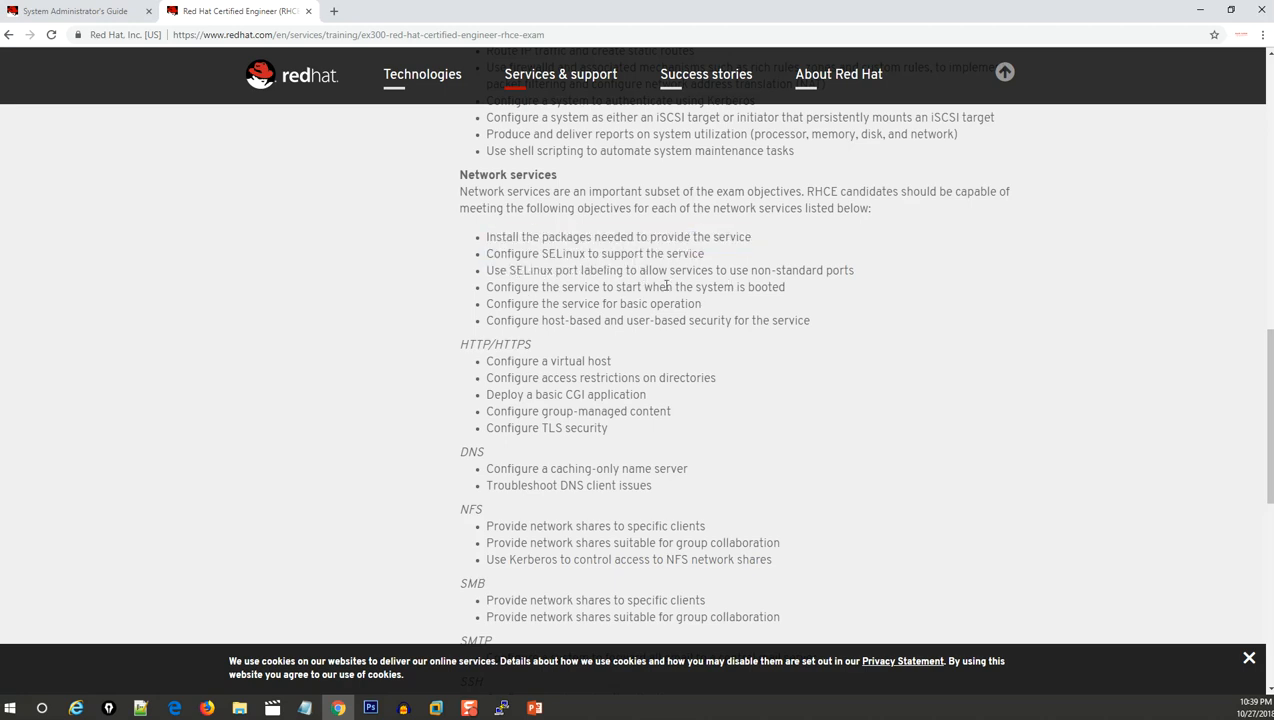
mouse_move(482, 358)
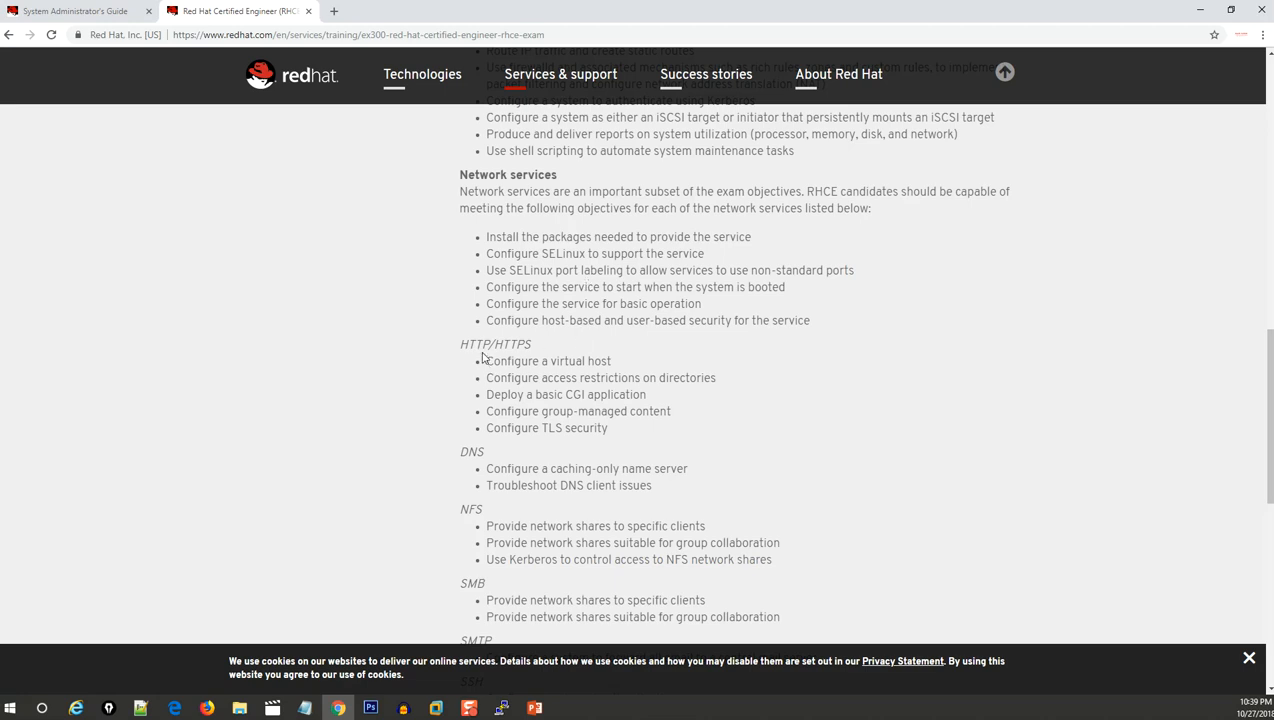
left_click_drag(460, 344, 631, 428)
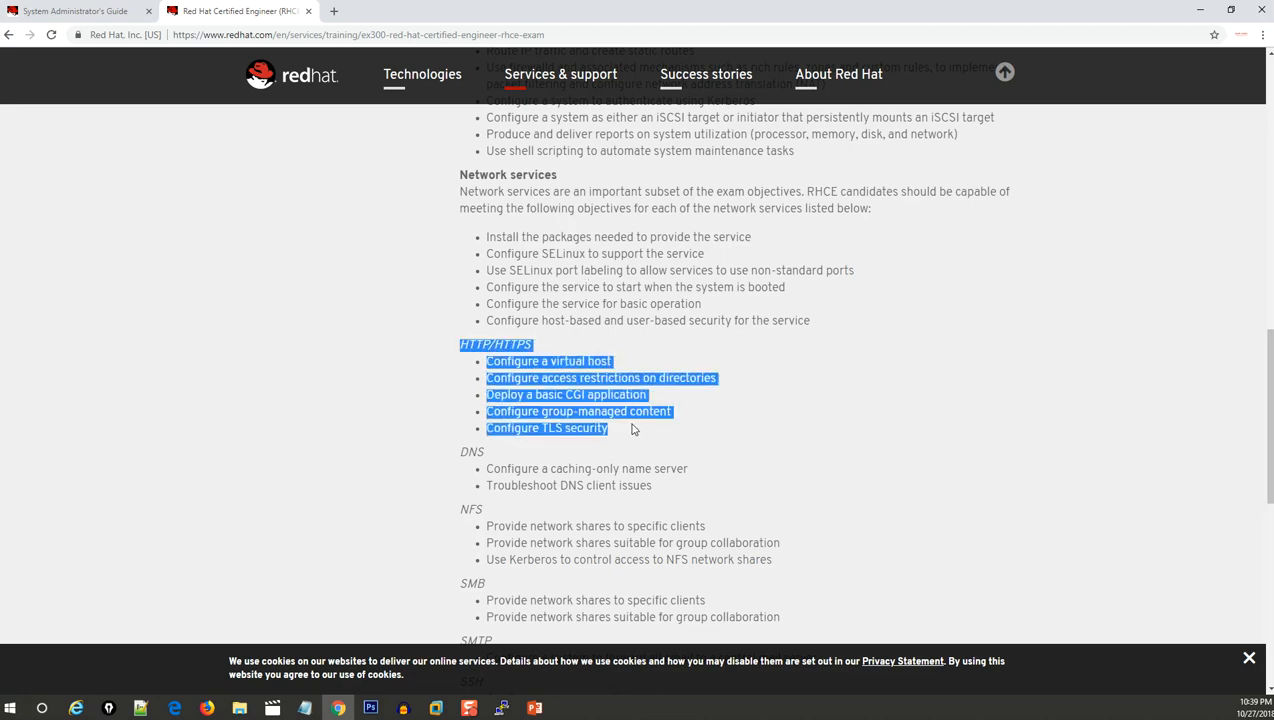
left_click(780, 377)
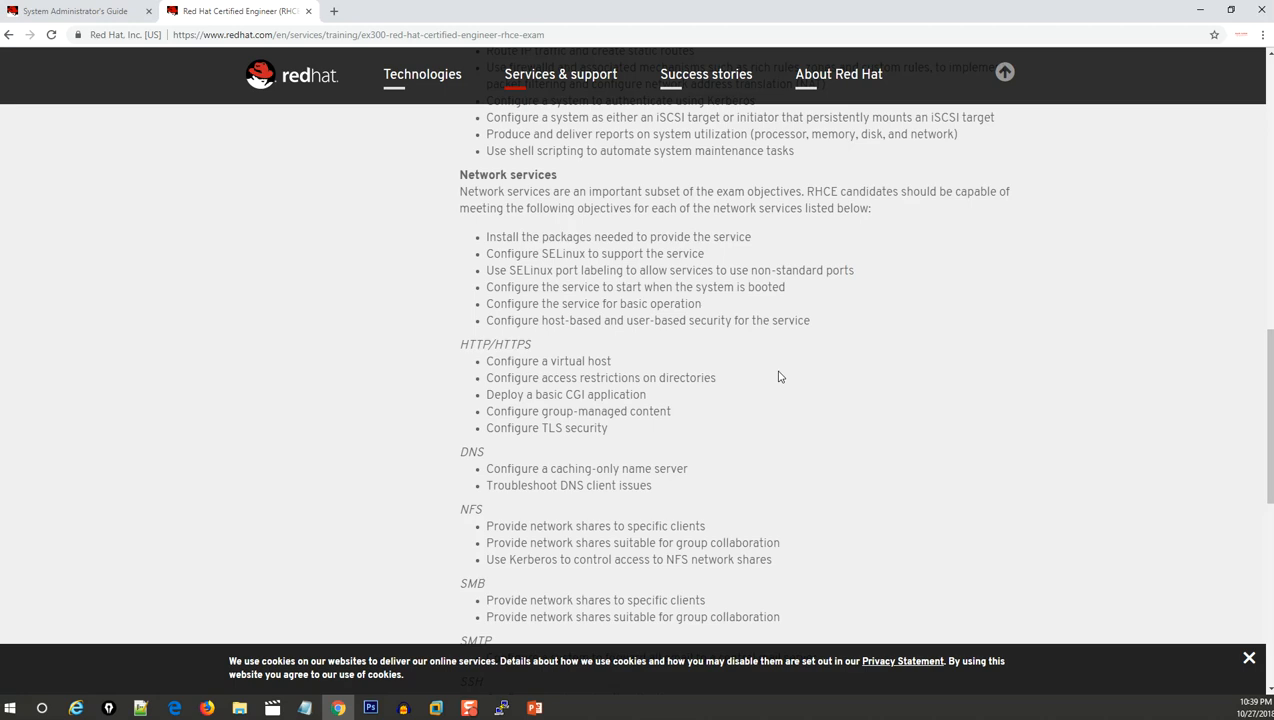
mouse_move(487, 362)
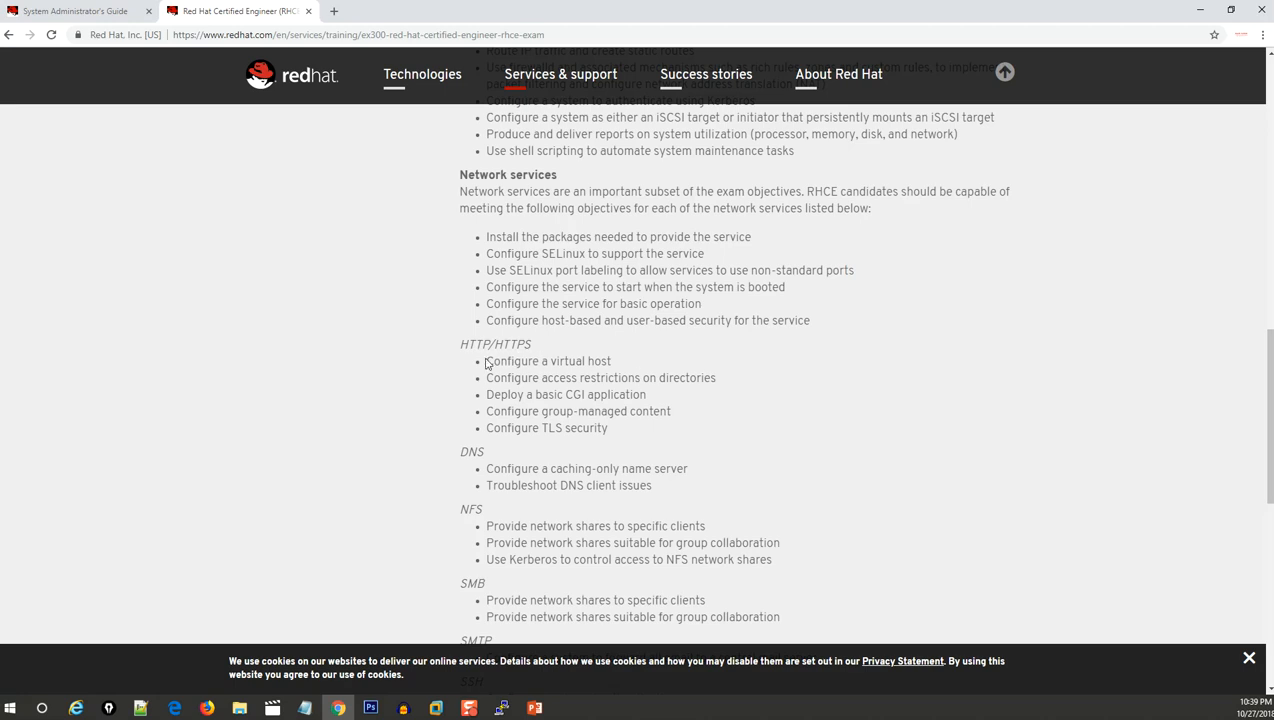
mouse_move(724, 360)
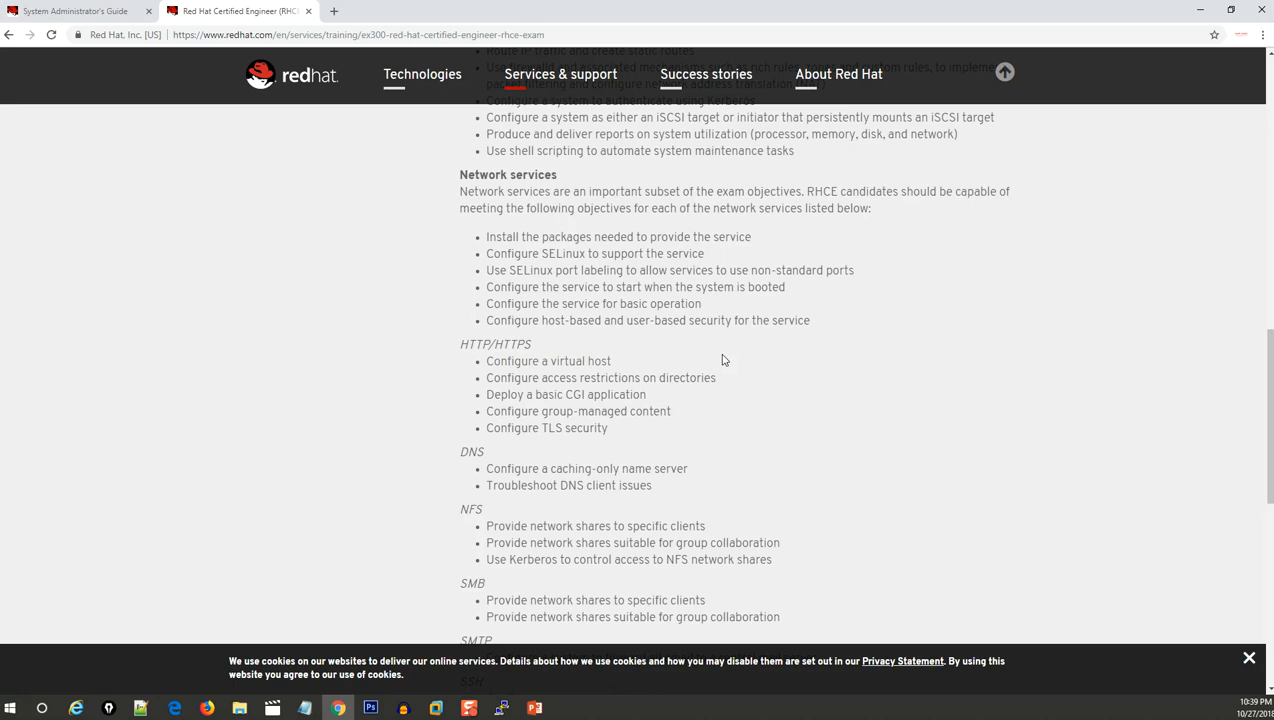
Step: Highlight the NFS block, clear it, then highlight the SMB heading and objectives
scroll("down", 3)
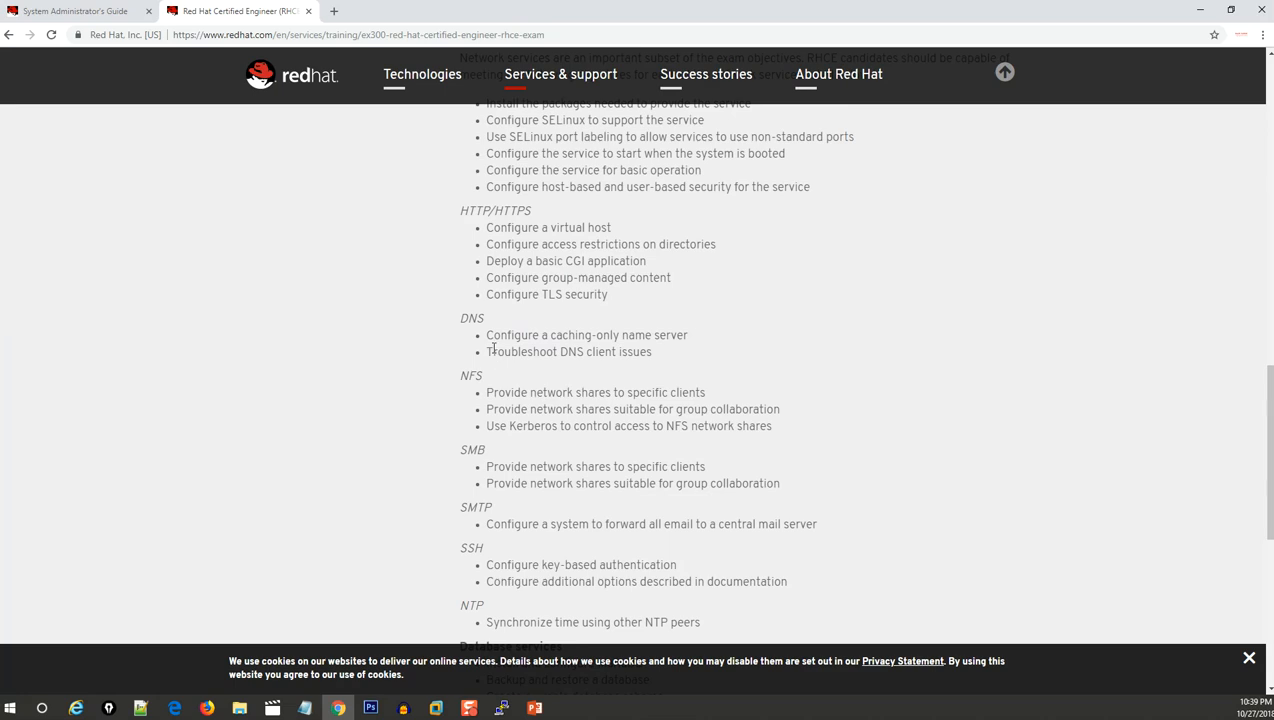
mouse_move(630, 367)
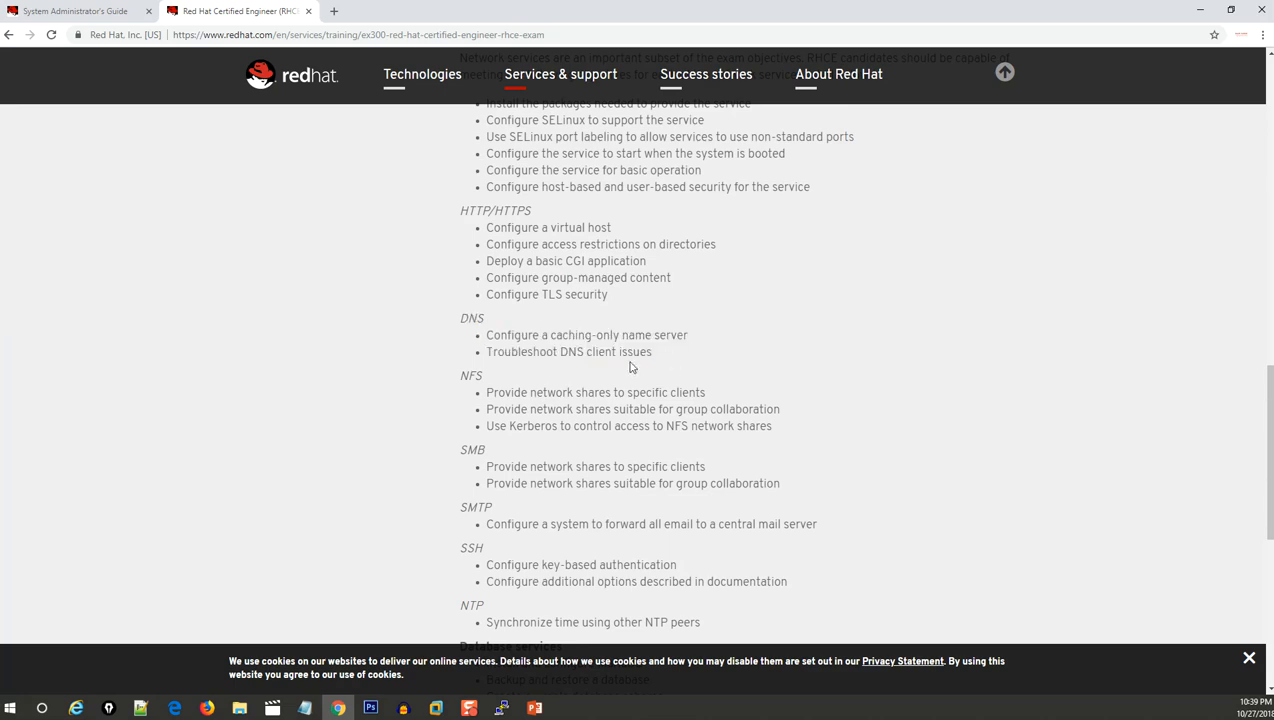
left_click_drag(460, 375, 771, 426)
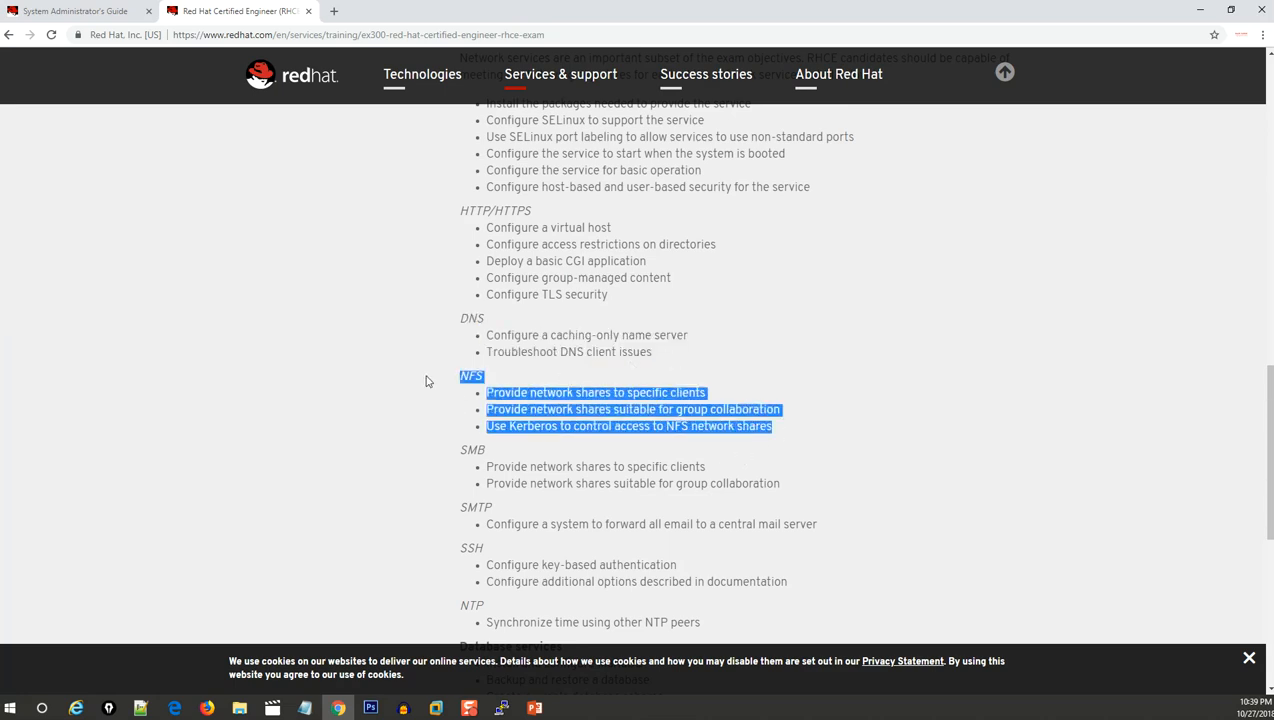
left_click(525, 481)
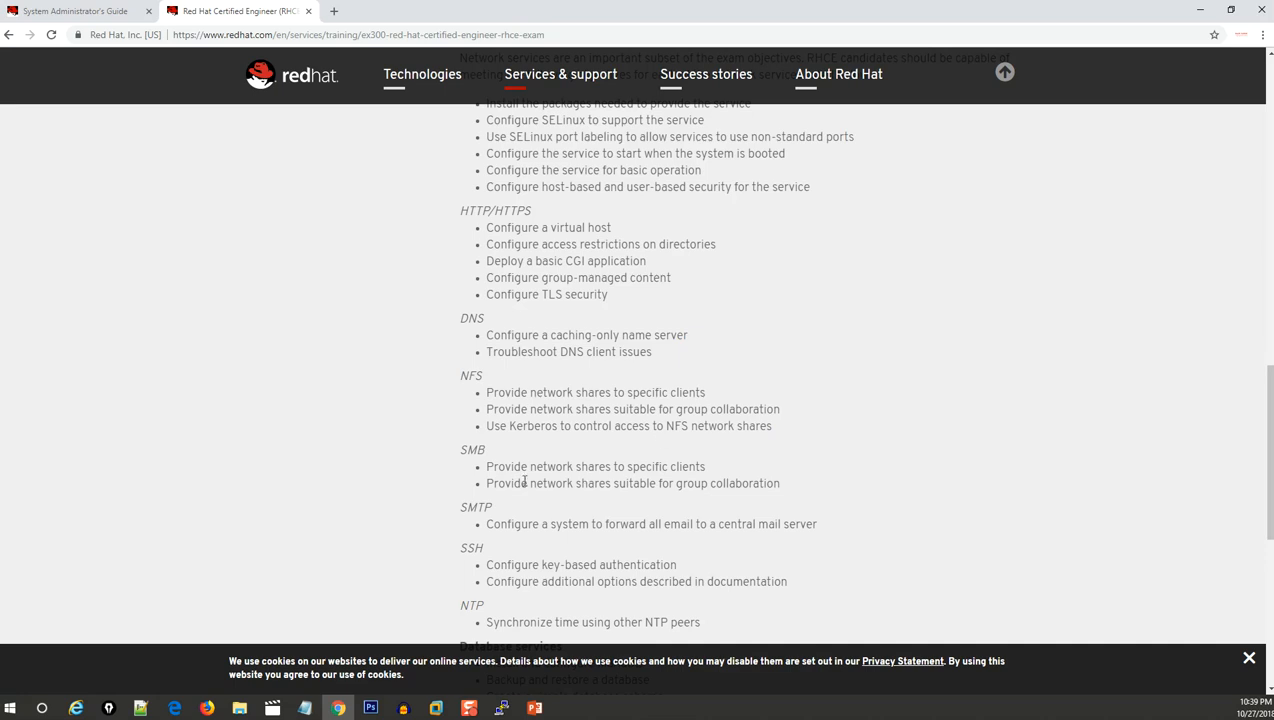
left_click_drag(470, 449, 780, 483)
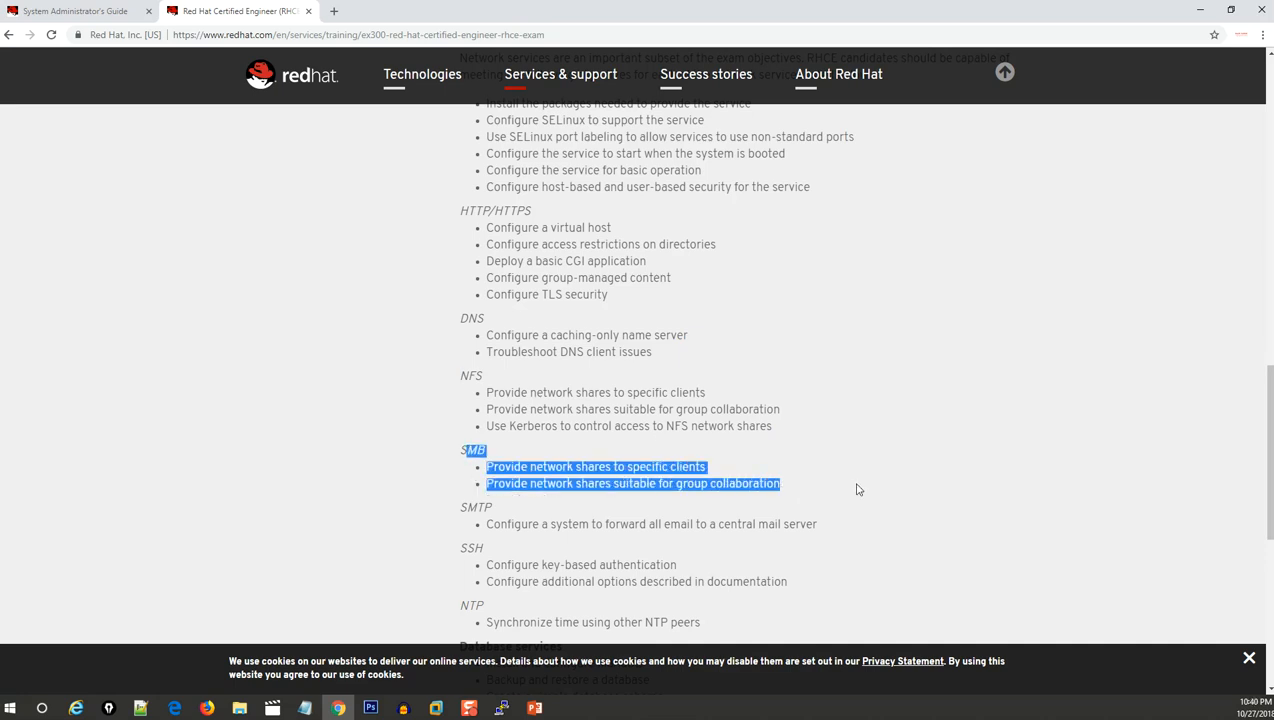
Step: Scroll to Database services, highlight the SSH and NTP sections, then clear it
scroll("down", 3)
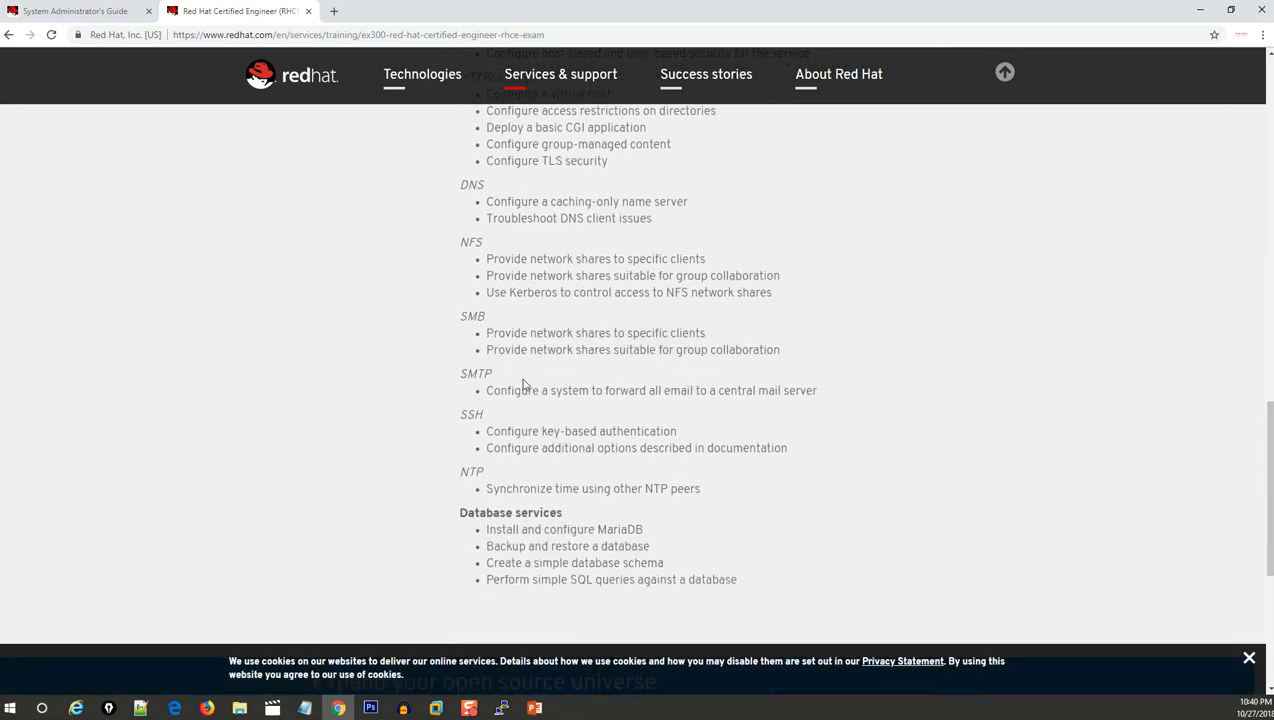
mouse_move(878, 381)
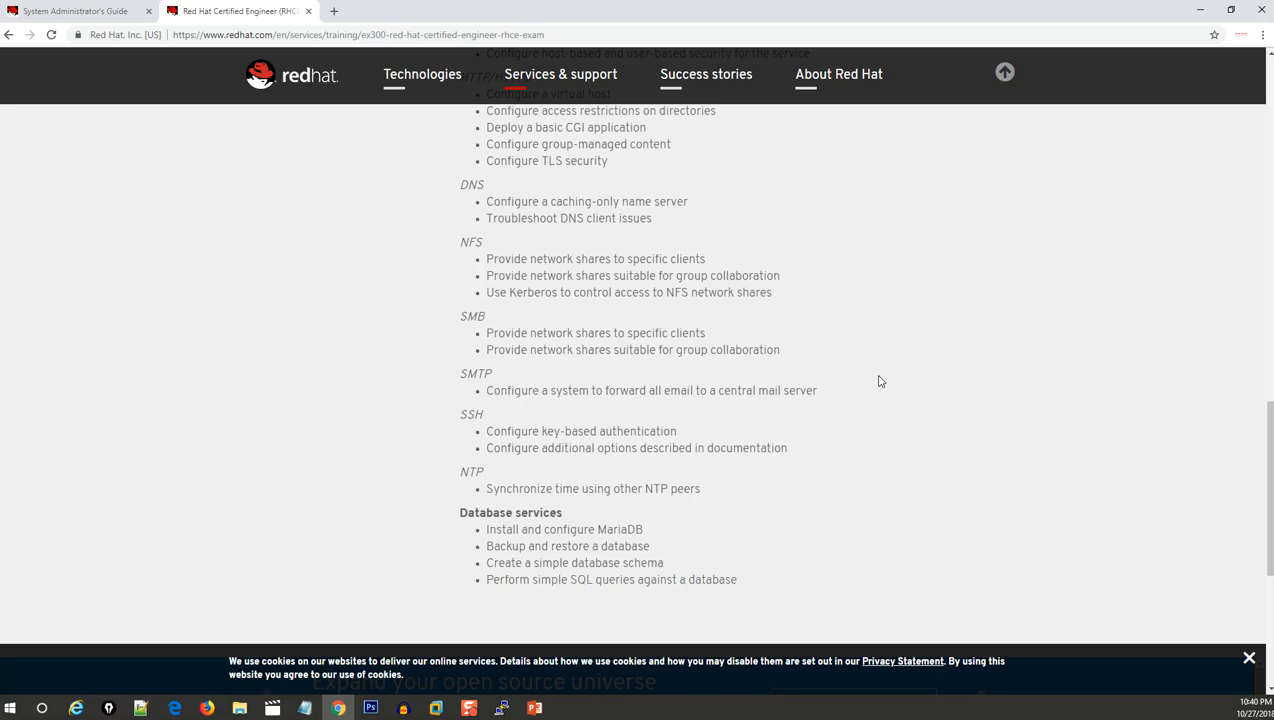
double_click(580, 431)
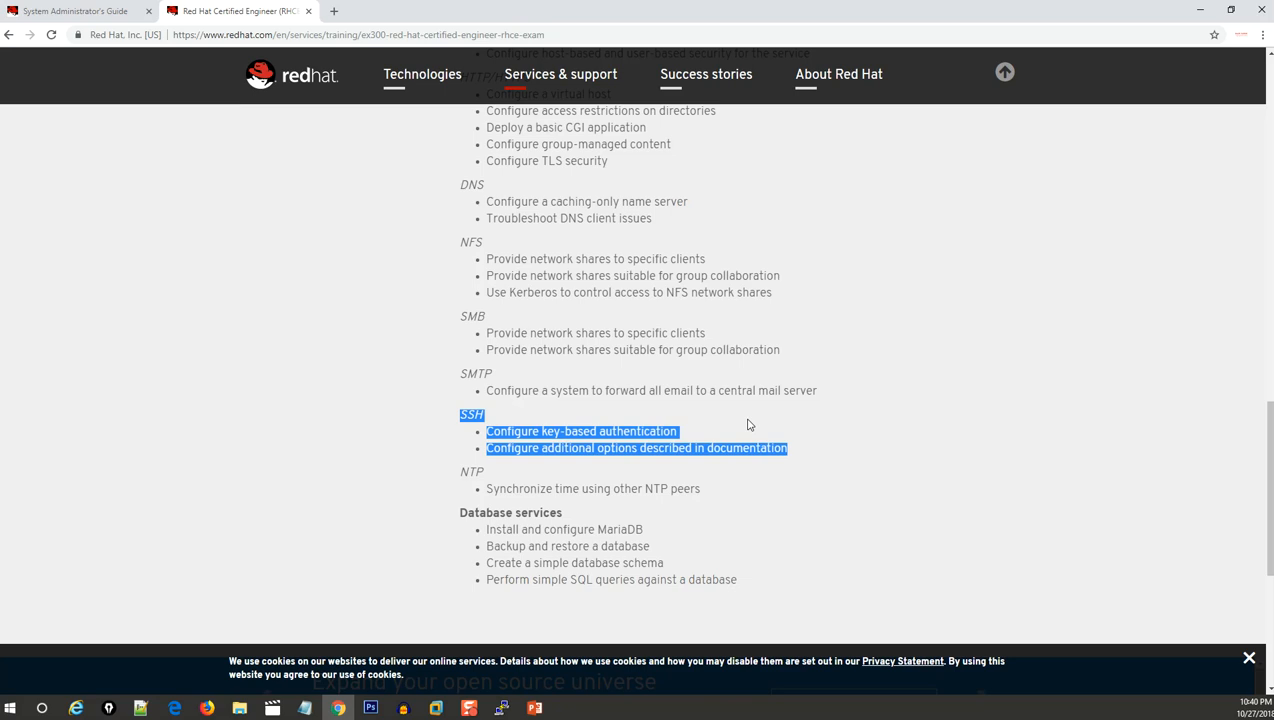
mouse_move(726, 394)
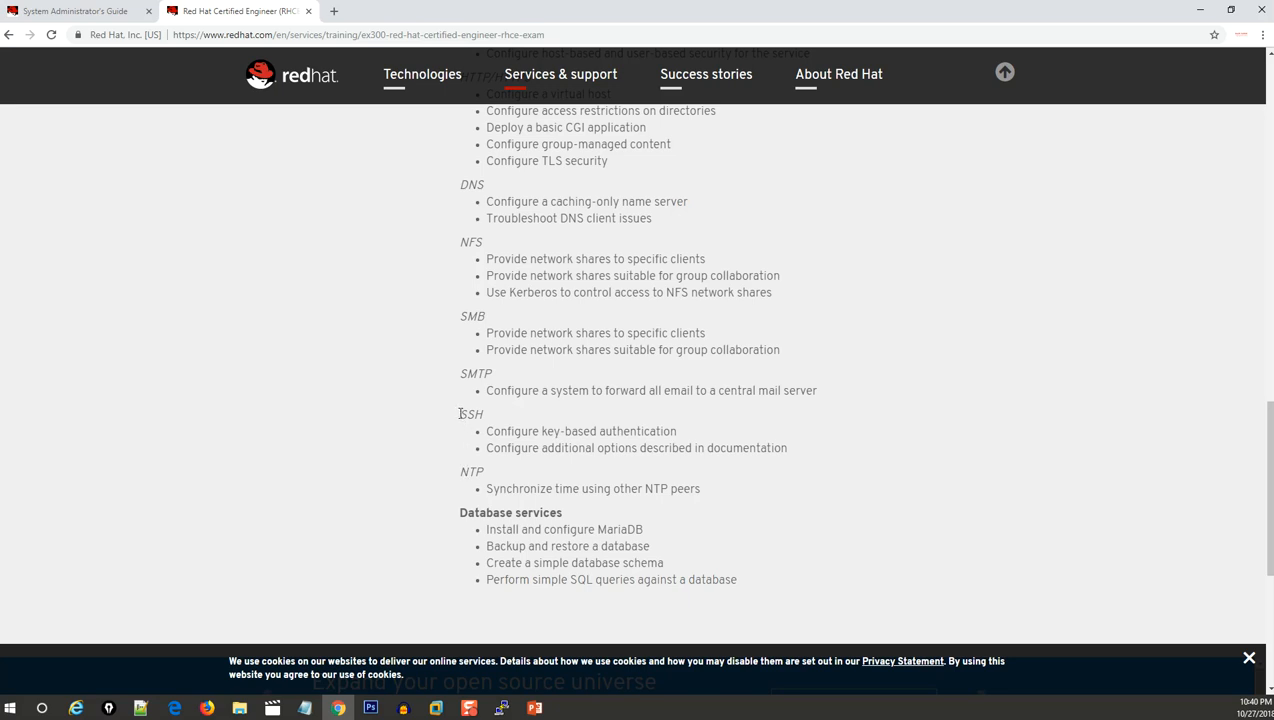
left_click_drag(459, 413, 701, 495)
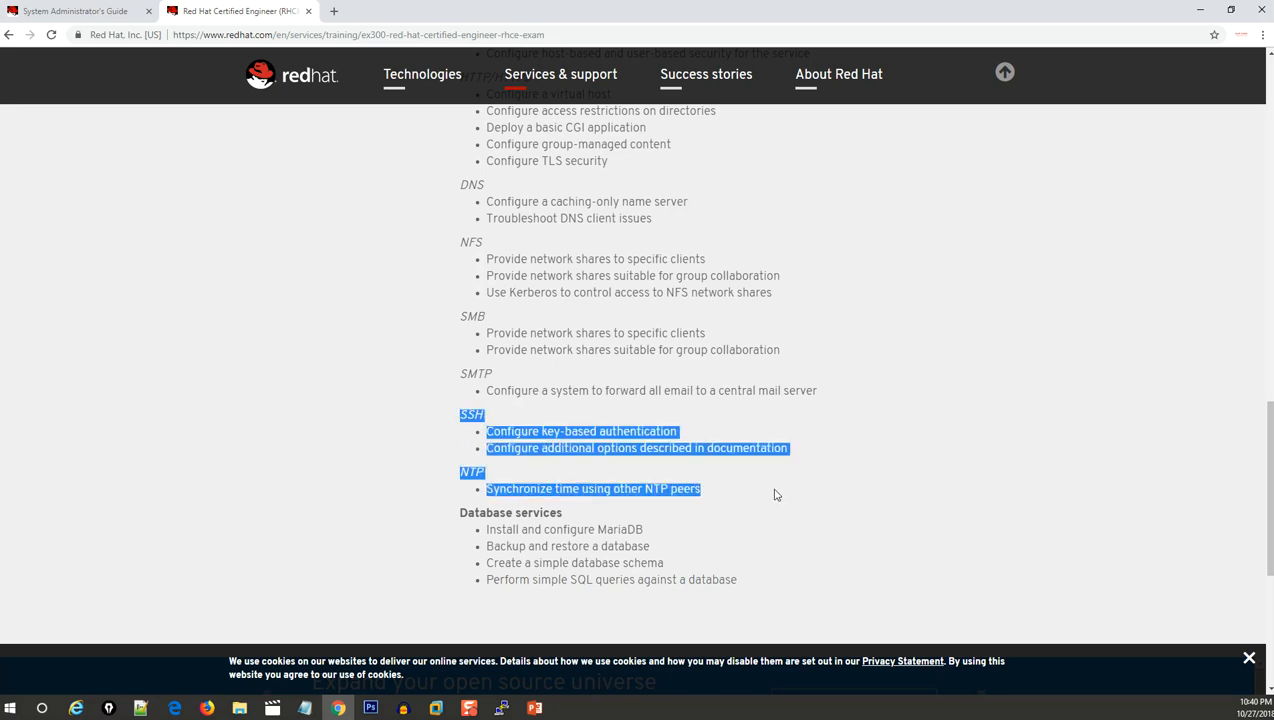
mouse_move(451, 420)
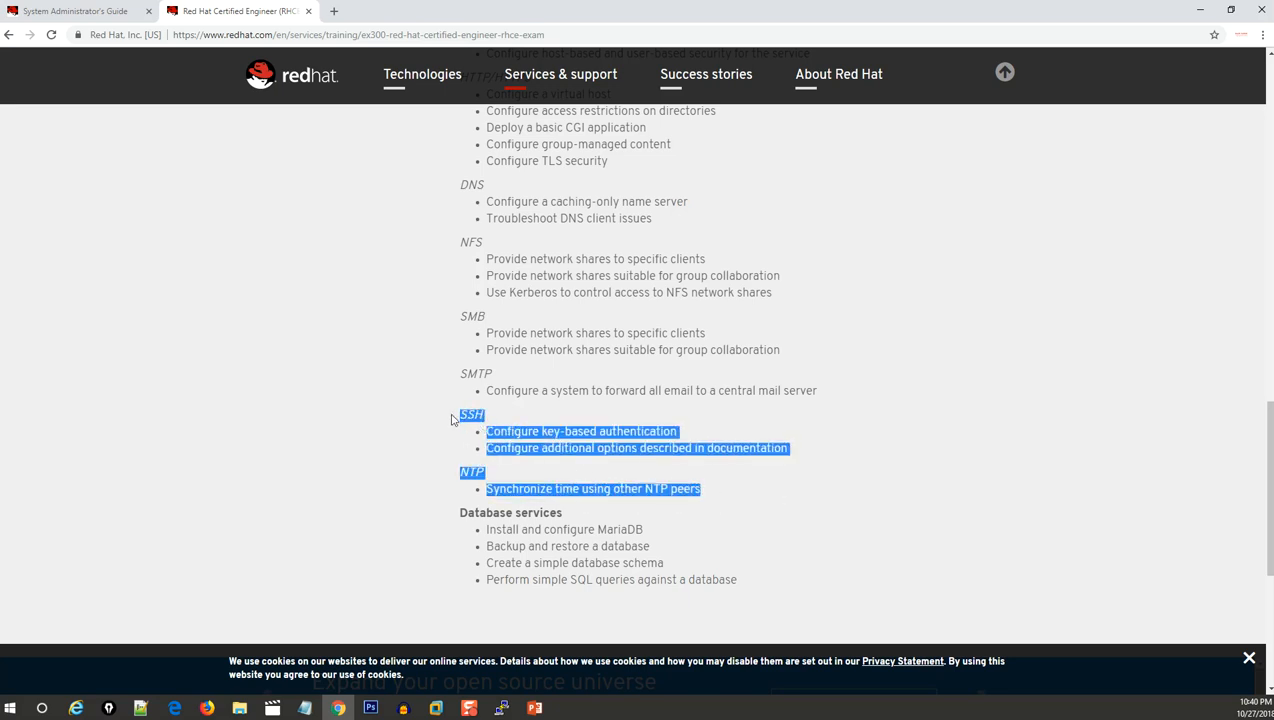
left_click(605, 488)
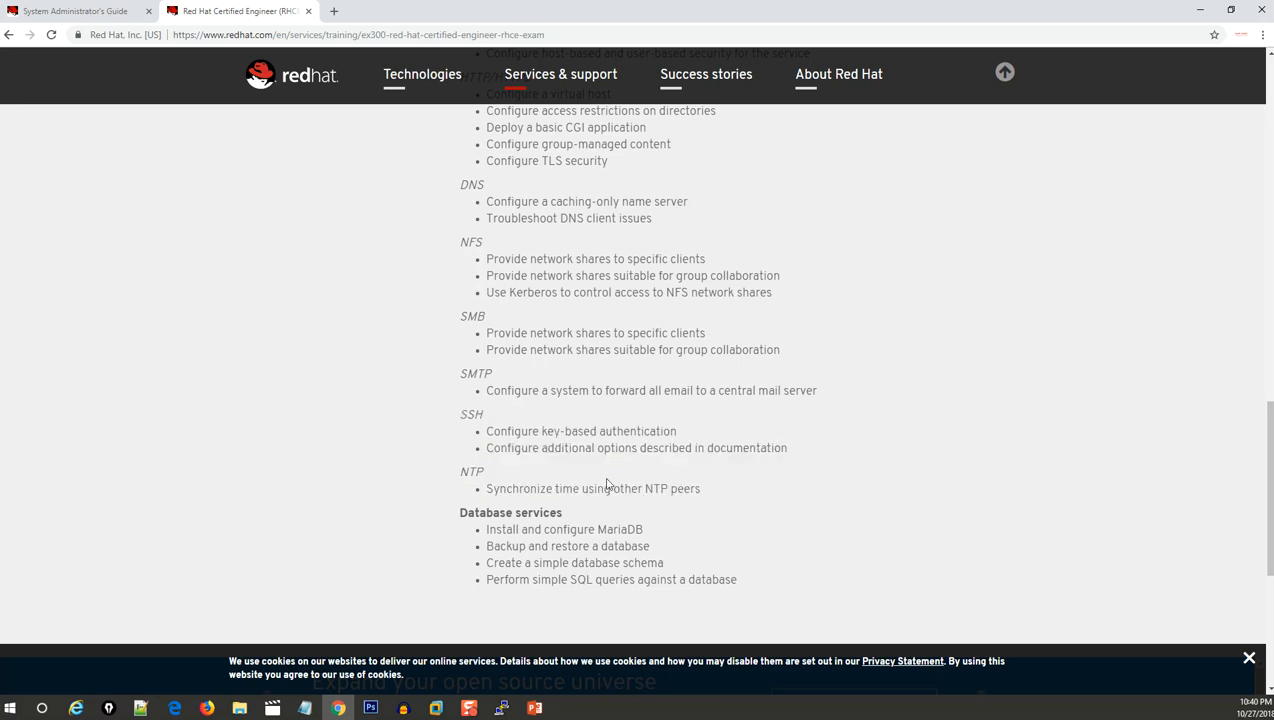
Step: Highlight Database services, then the Install and configure MariaDB line, clearing each highlight
scroll("down", 3)
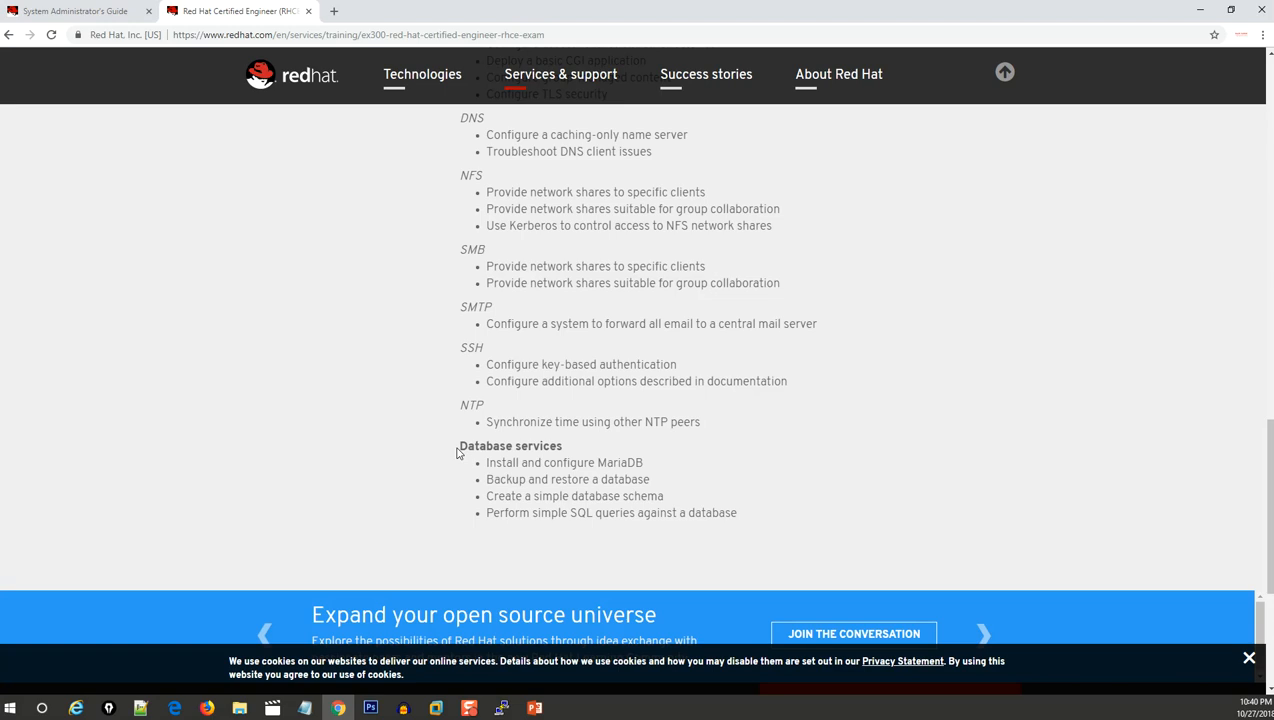
left_click_drag(458, 445, 737, 513)
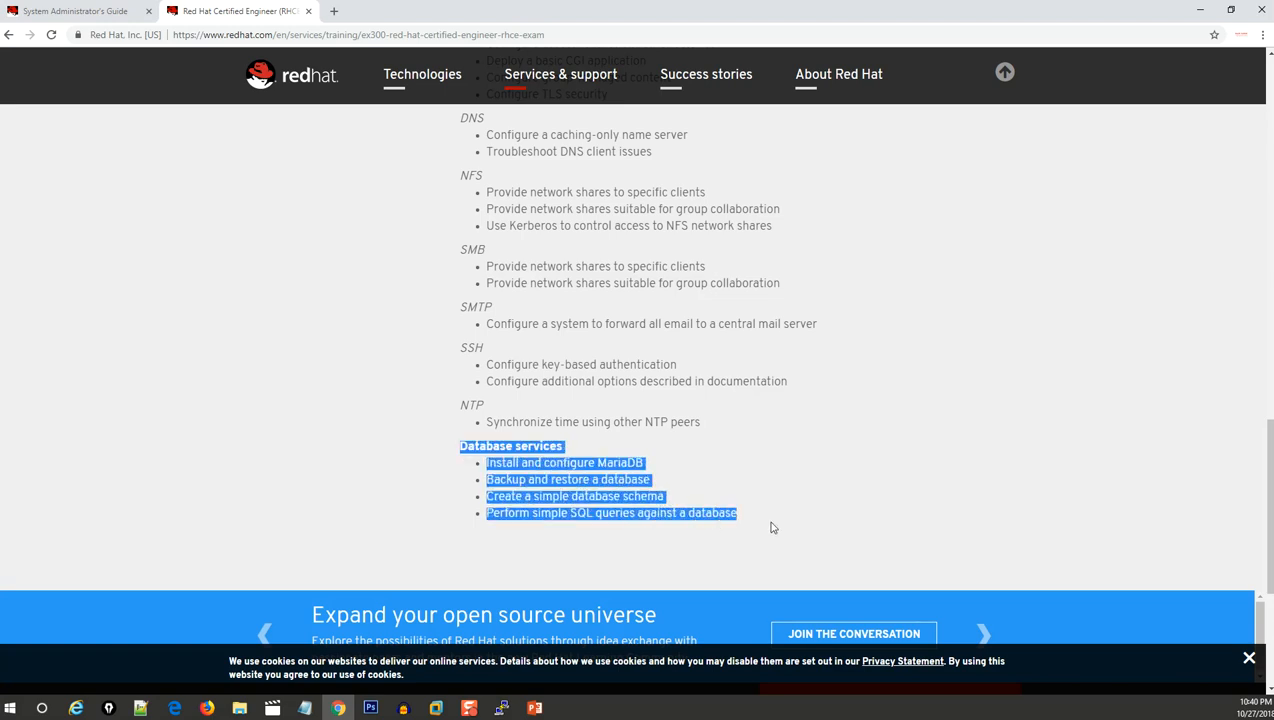
left_click(771, 527)
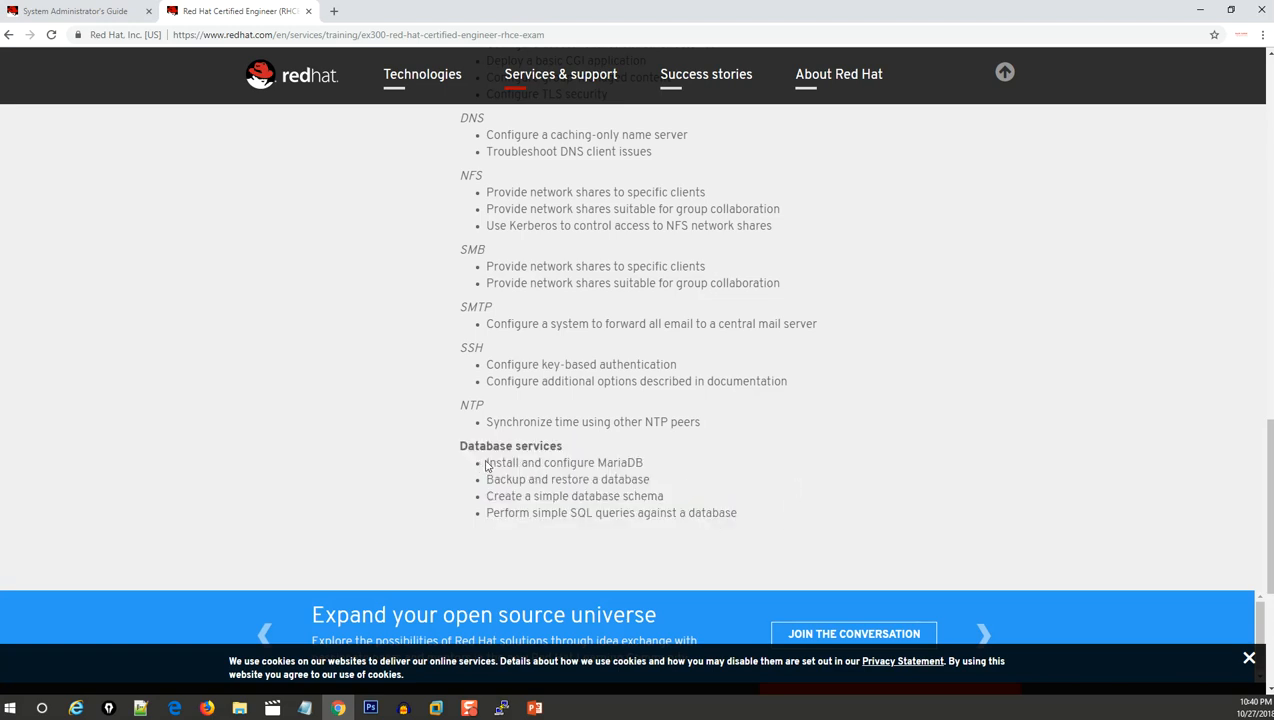
double_click(563, 462)
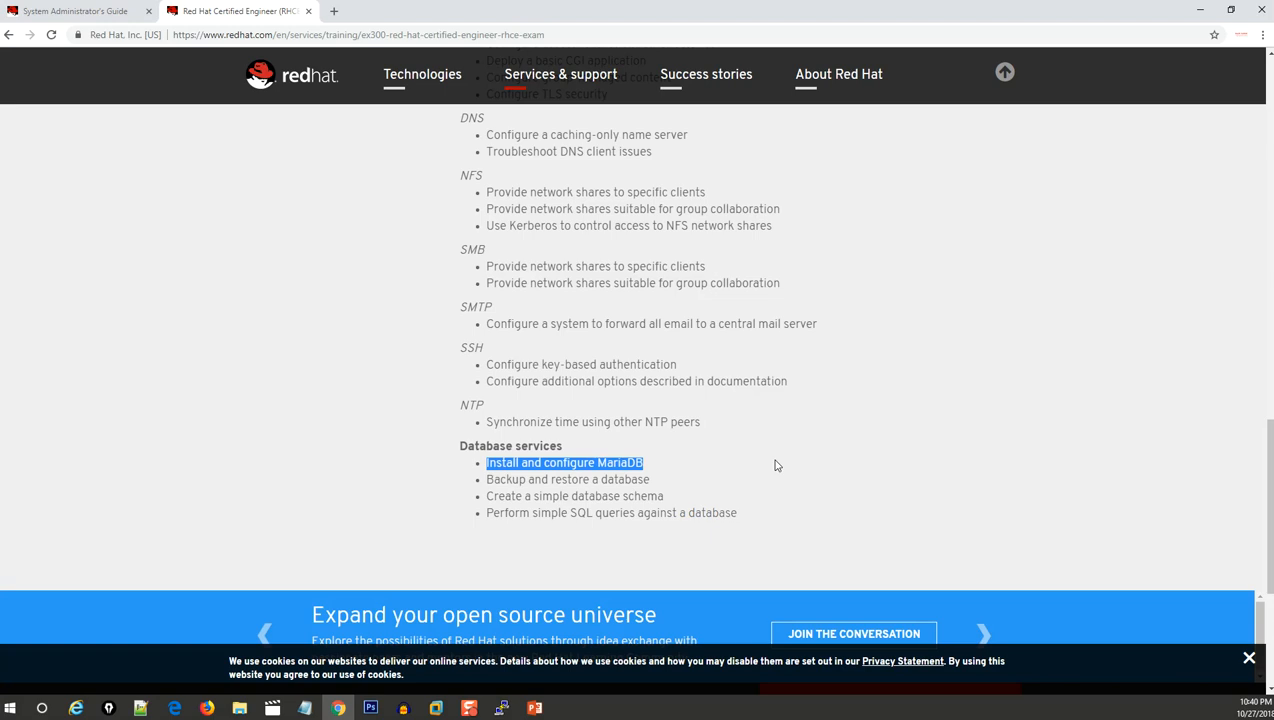
mouse_move(683, 490)
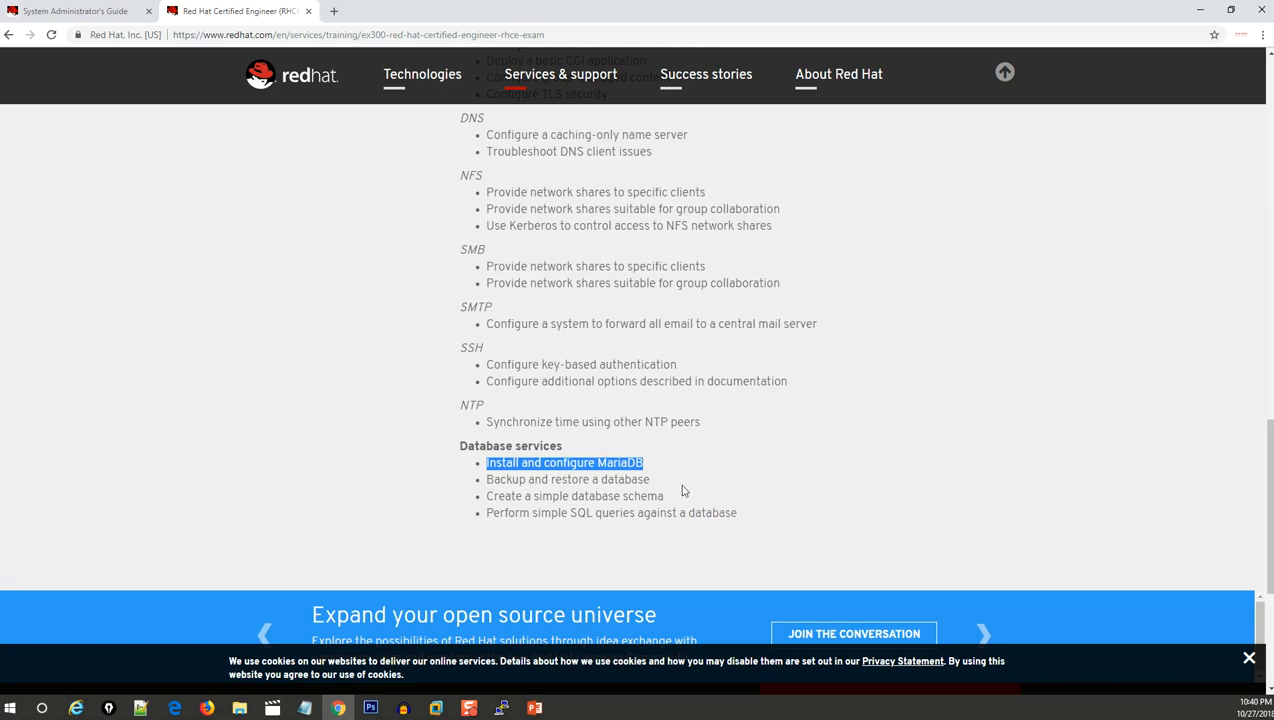
mouse_move(794, 506)
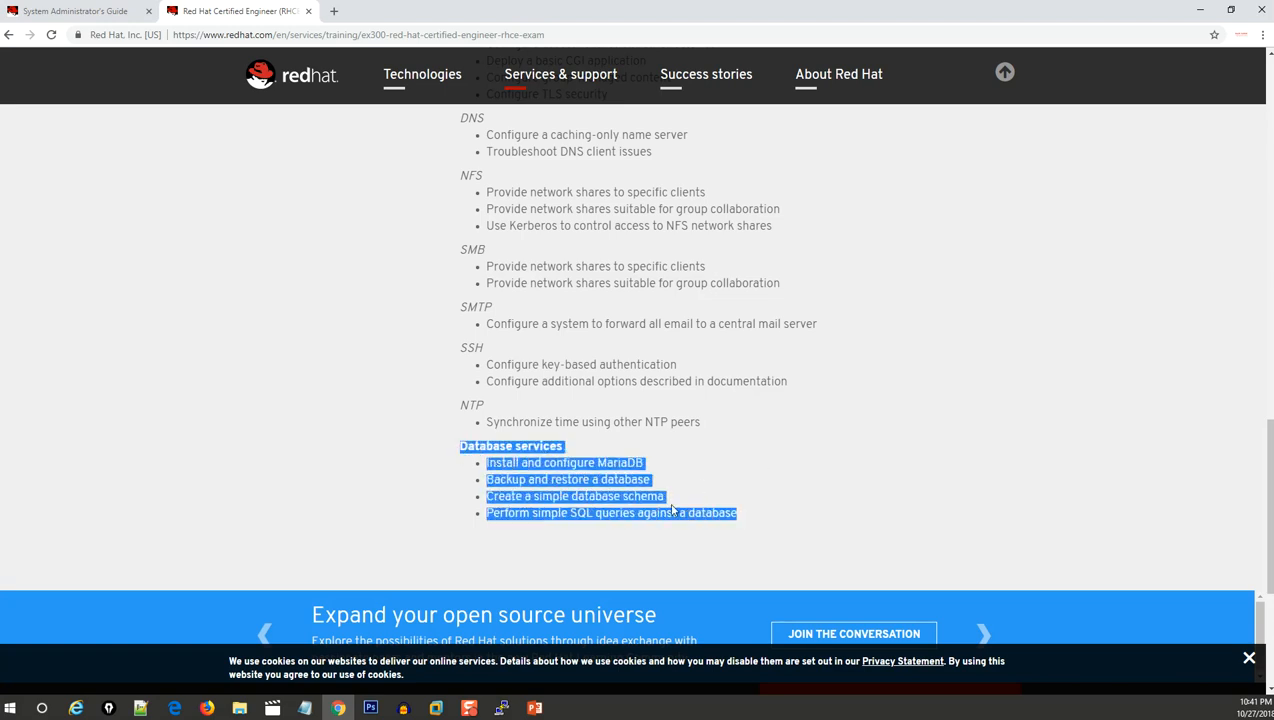
left_click(700, 490)
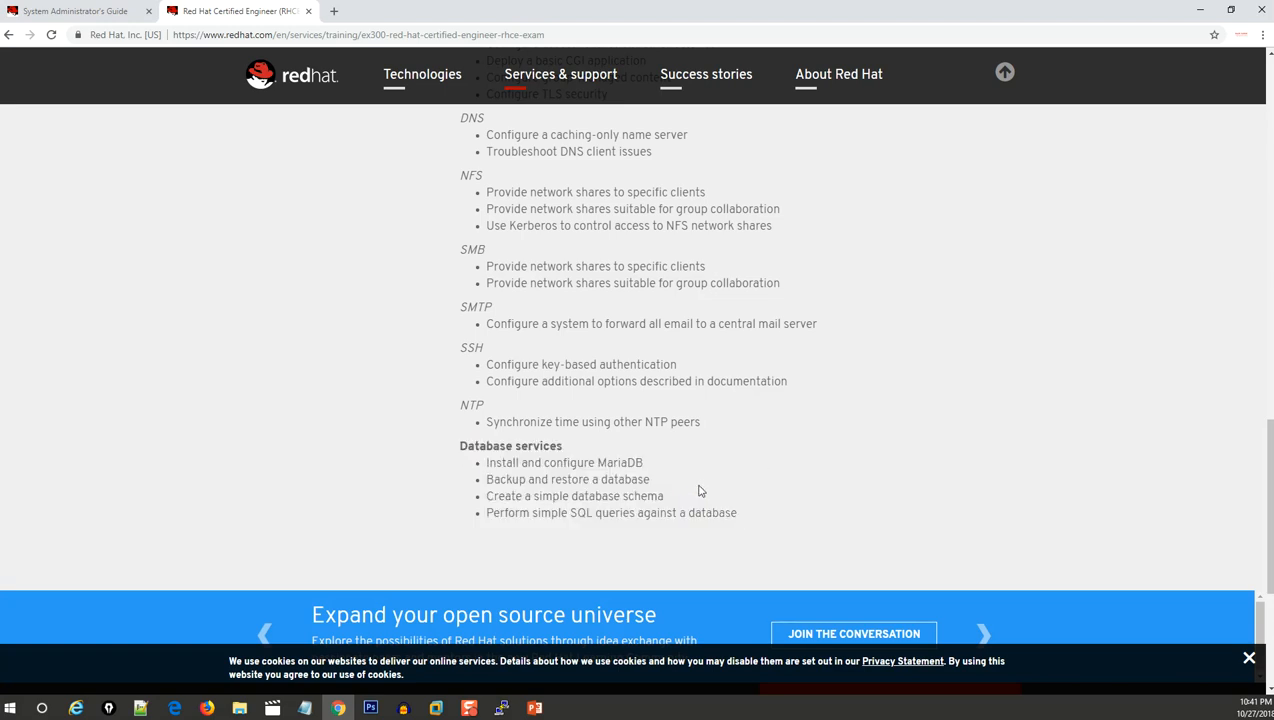
Step: Scroll back up to the System configuration and management objectives
scroll("up", 3)
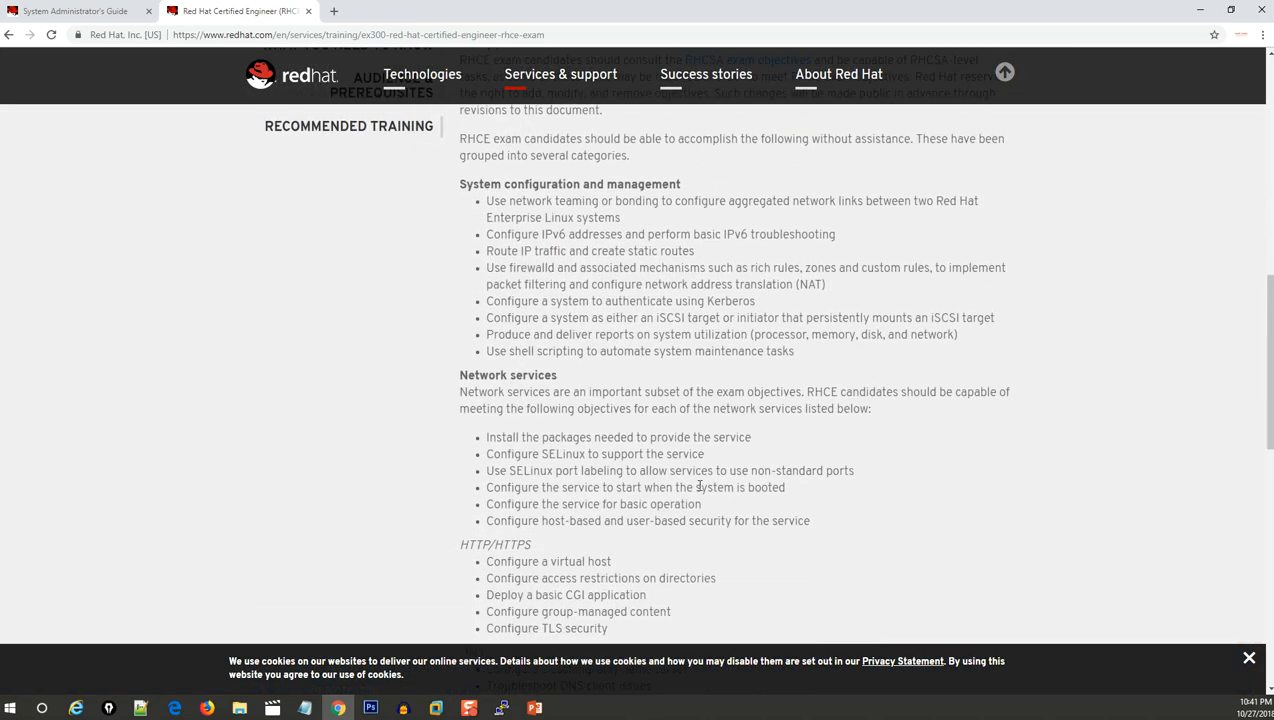
scroll("down", 3)
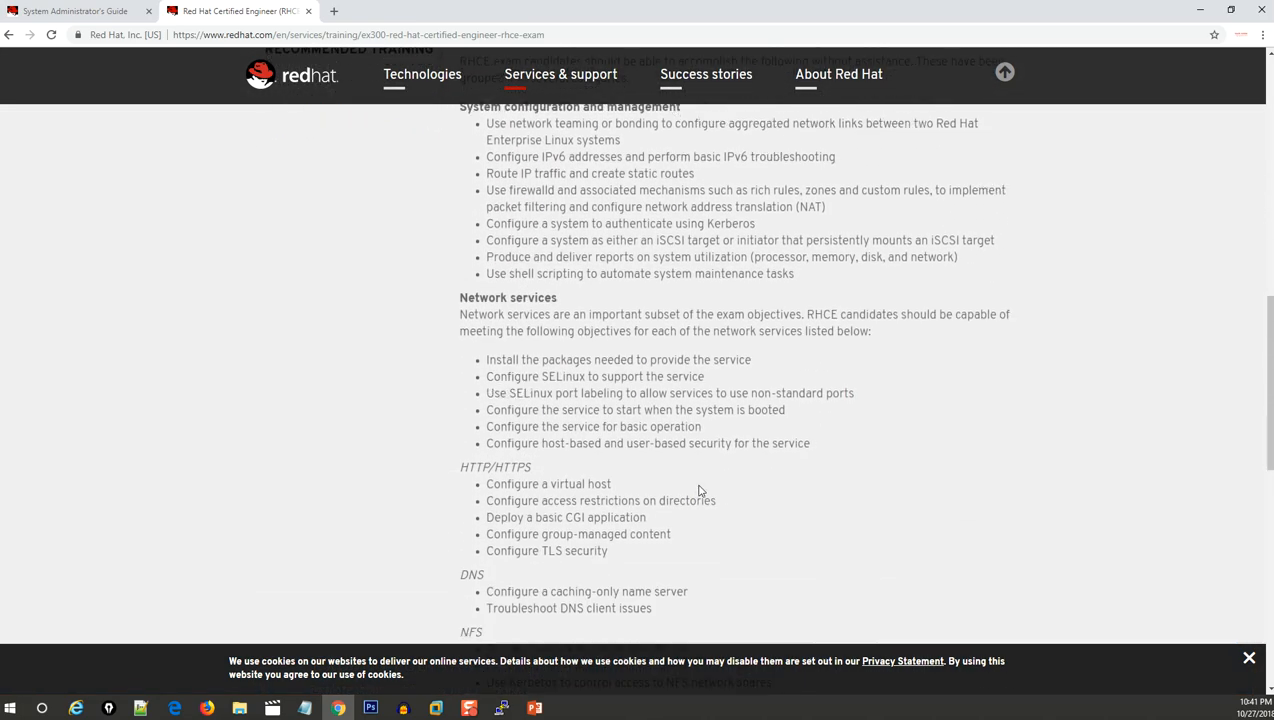
scroll("down", 3)
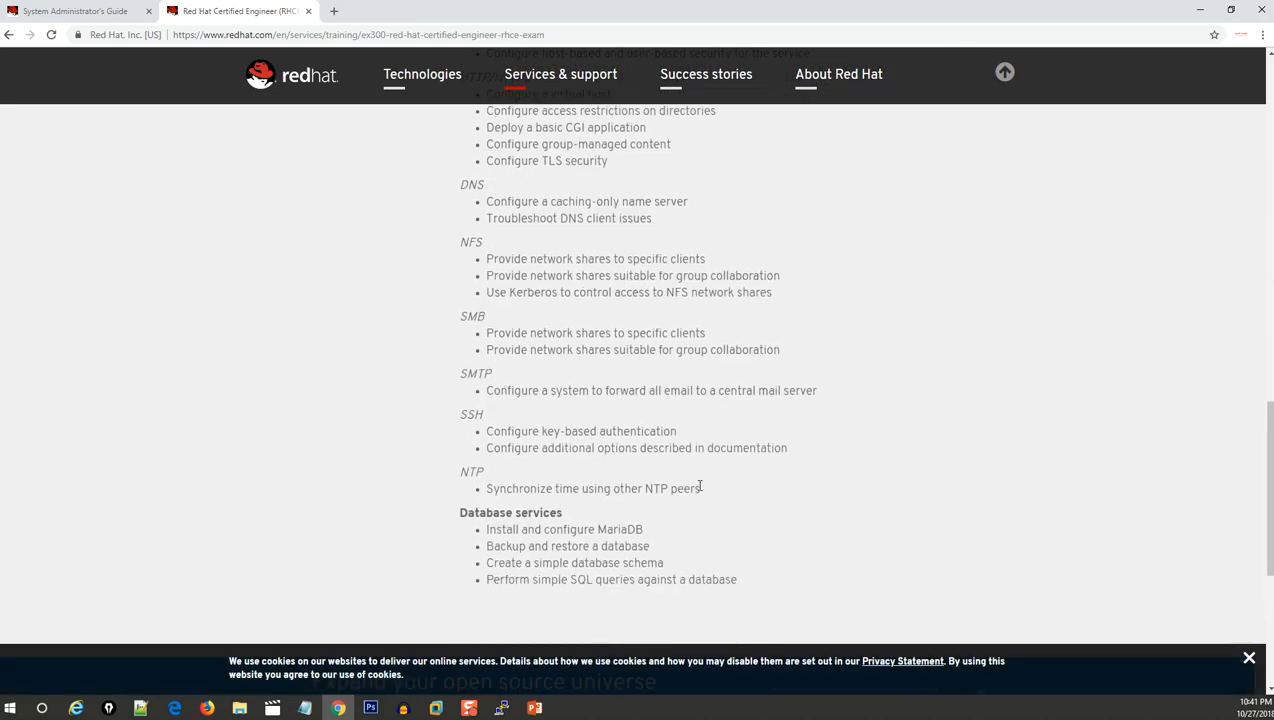
scroll("up", 3)
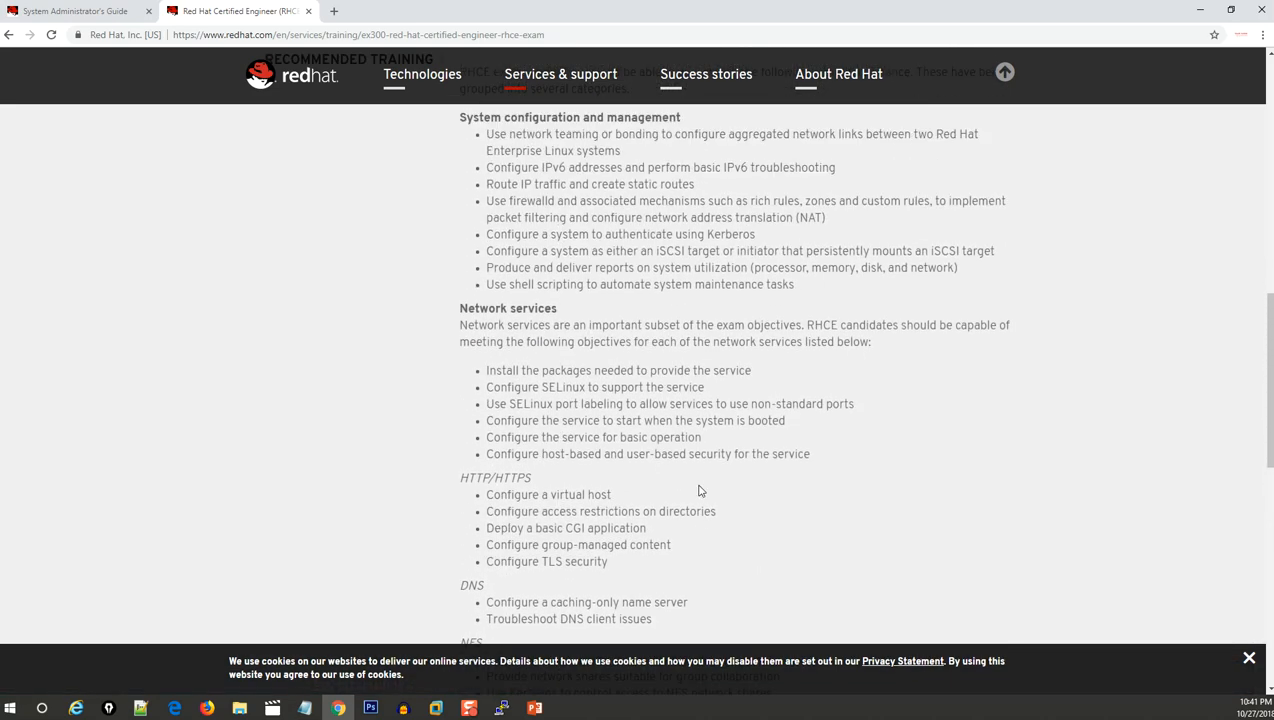
scroll("up", 3)
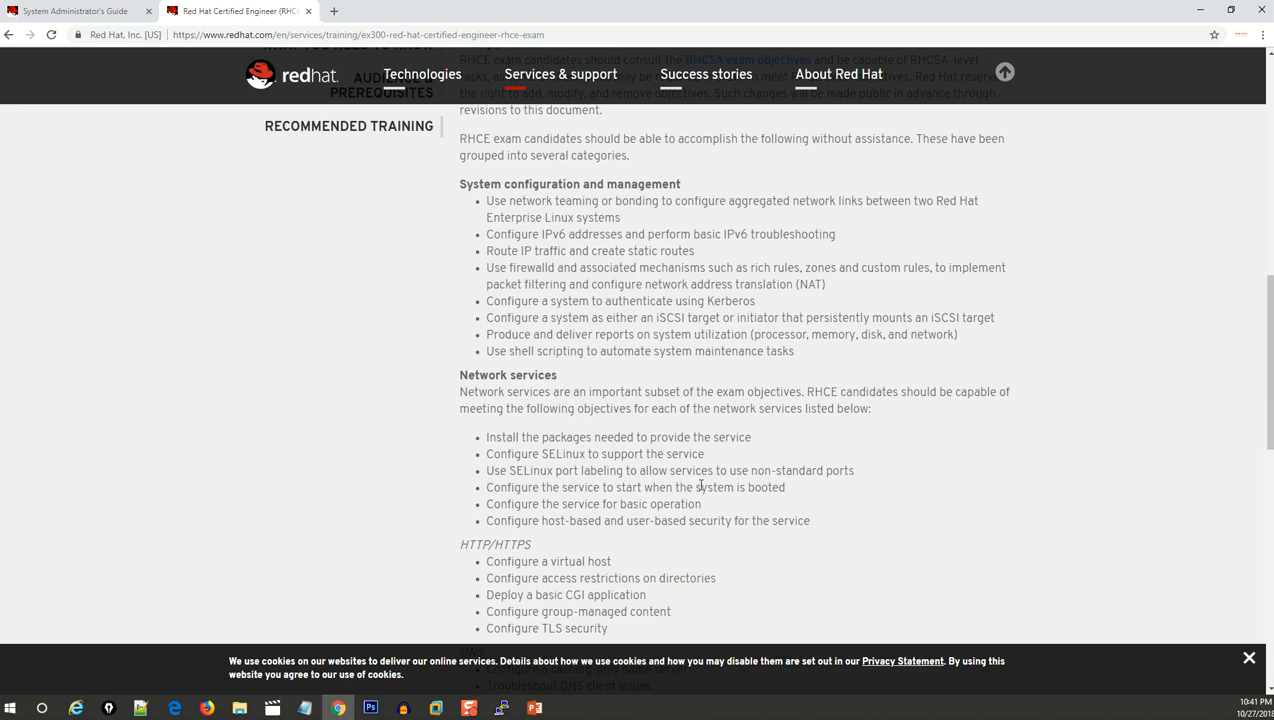